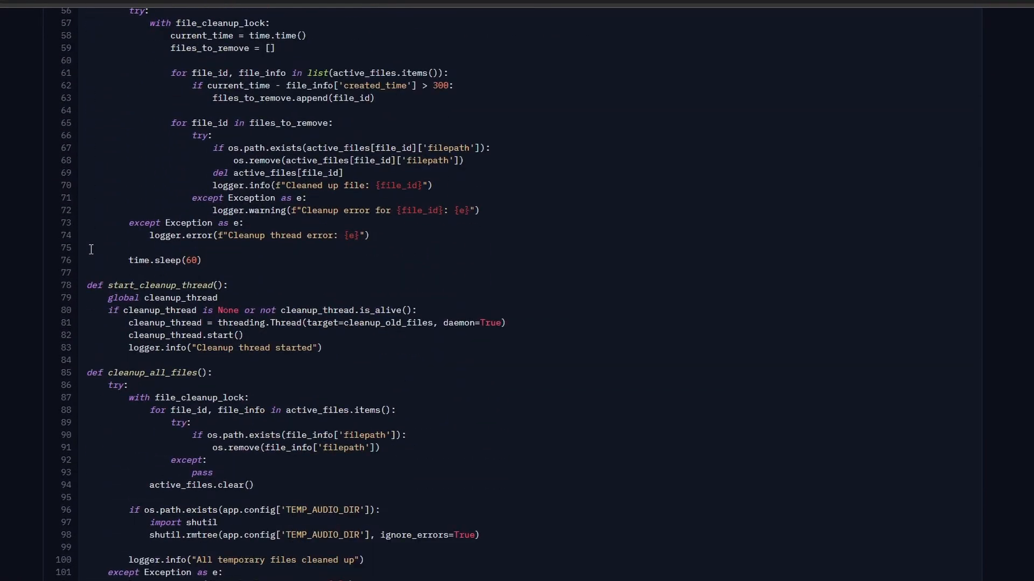
# Step: Sign up for a free Hugging Face account and pass the human verification check
pyautogui.scroll(-3)
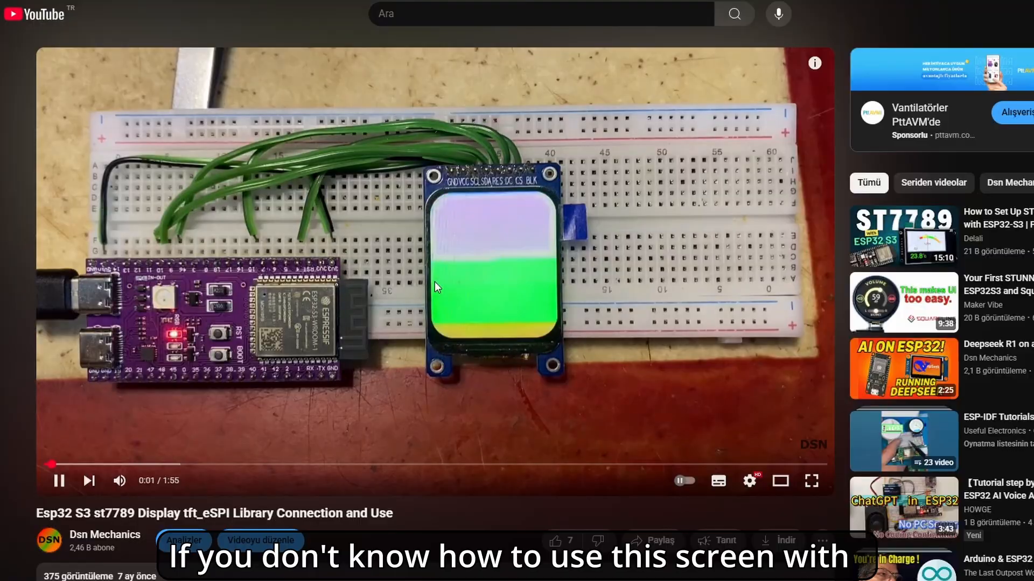
pyautogui.moveTo(114, 464)
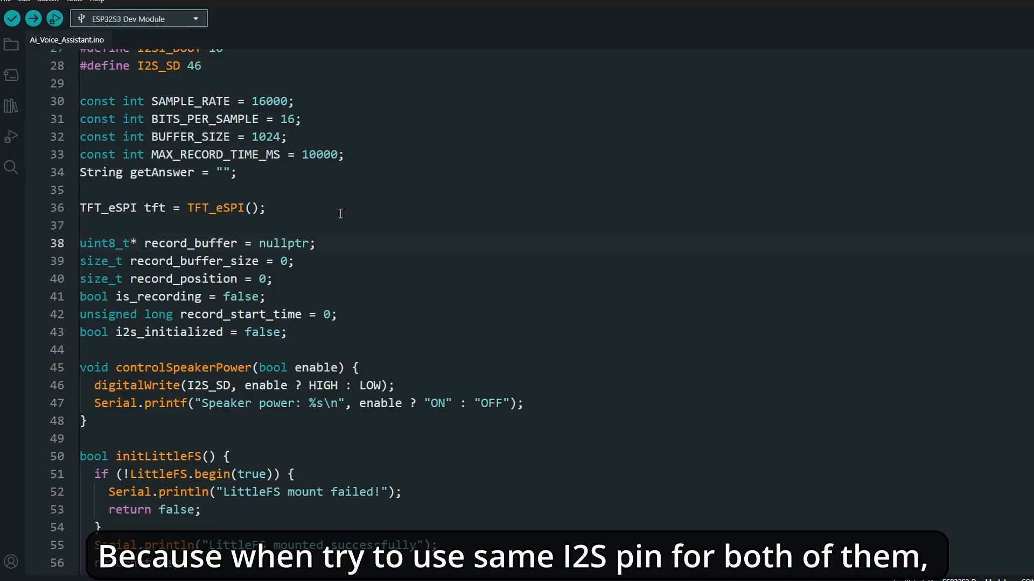
pyautogui.scroll(-3)
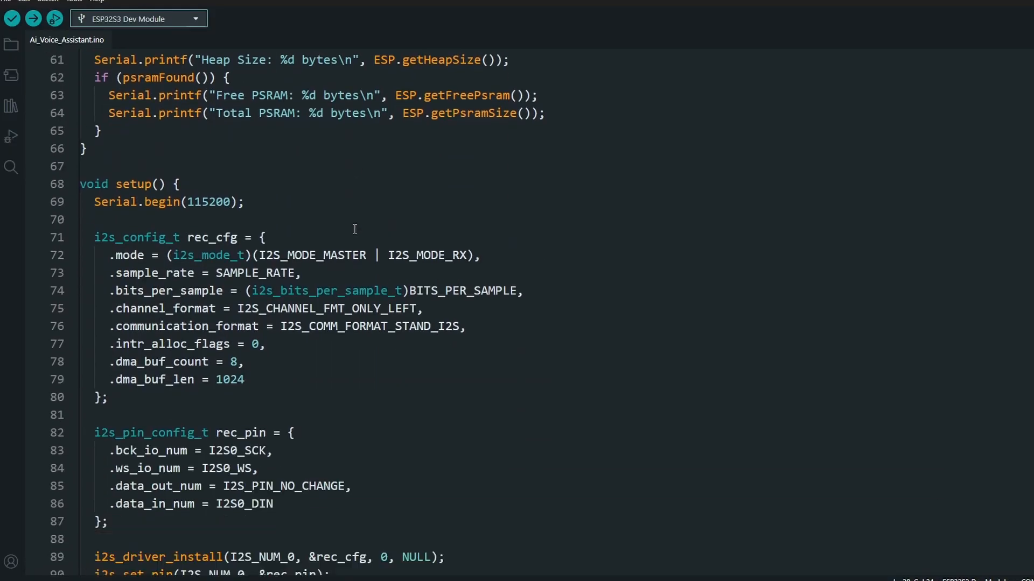
pyautogui.scroll(-3)
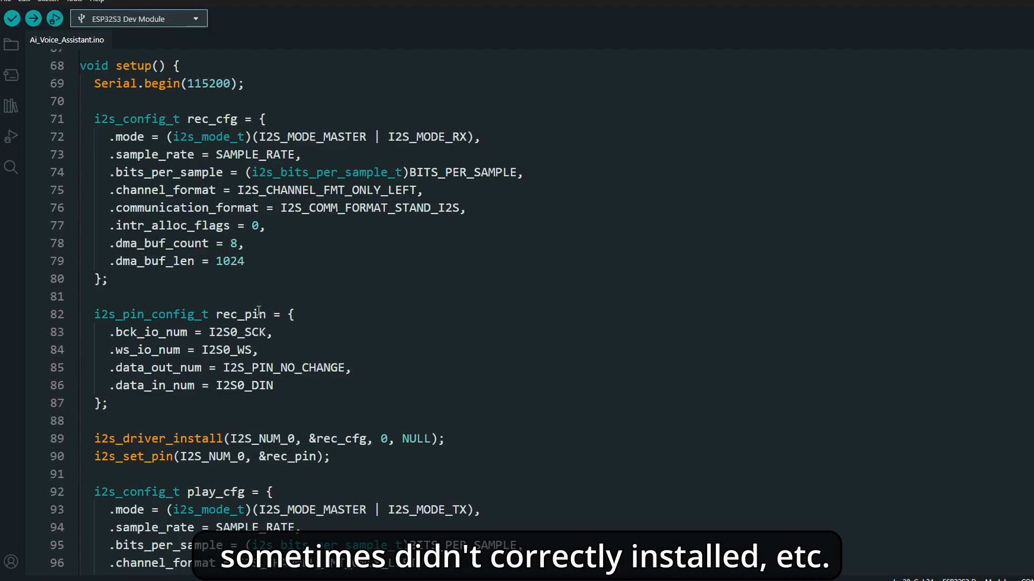
pyautogui.scroll(-3)
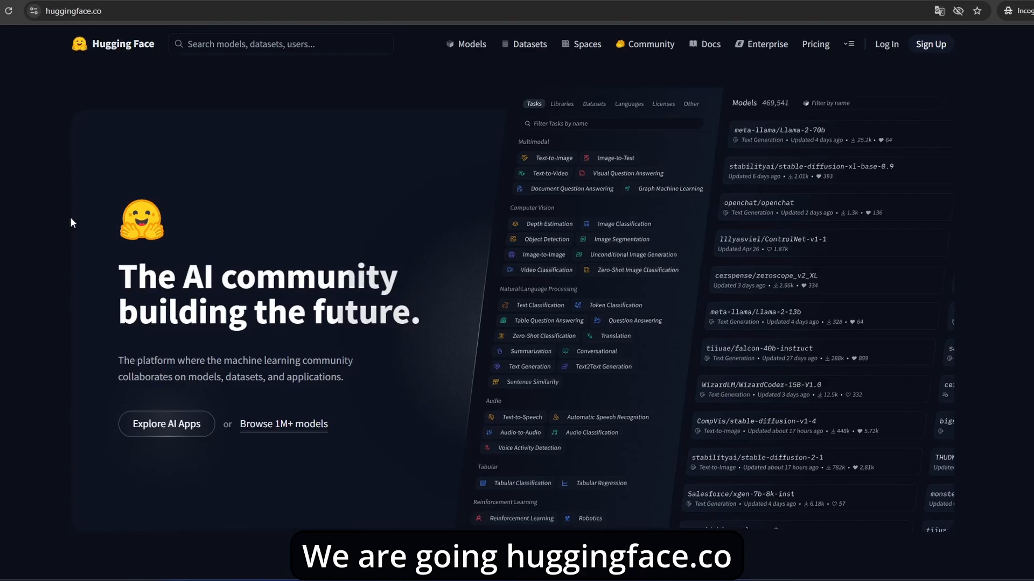
pyautogui.click(931, 43)
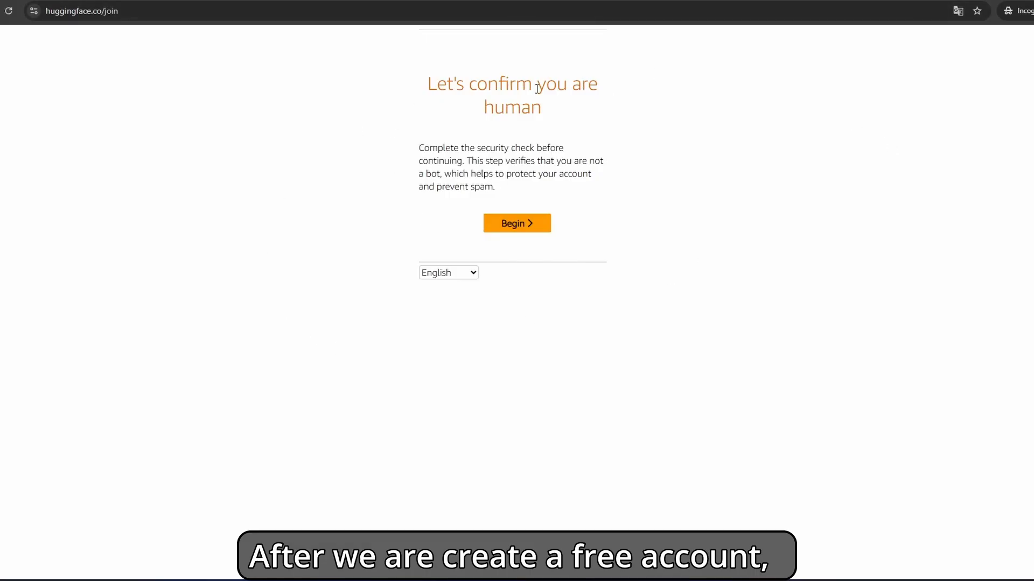
pyautogui.click(967, 41)
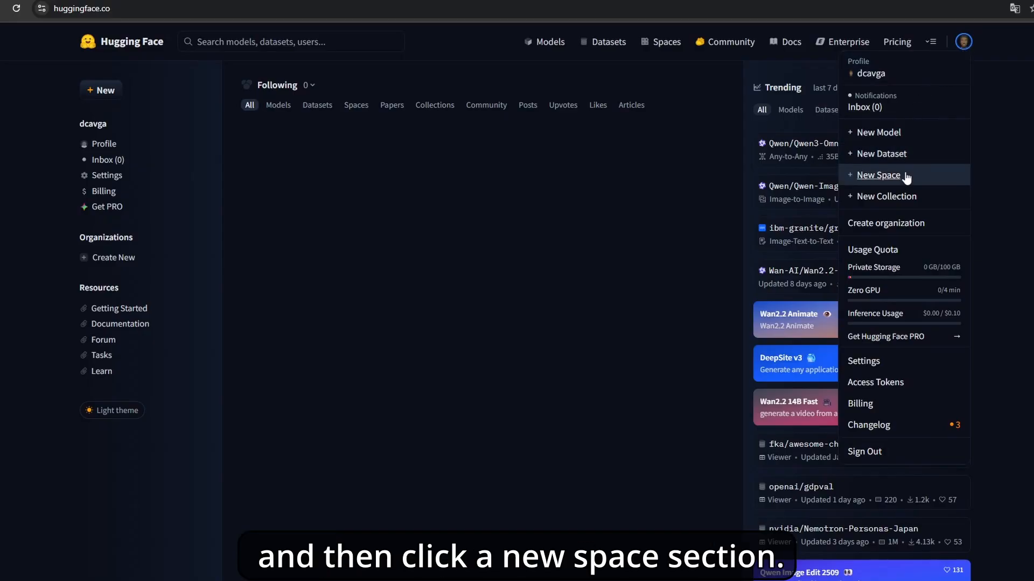
# Step: Create a public Space named newtryEsp with the Docker SDK, Blank template and CPU Basic hardware
pyautogui.click(876, 174)
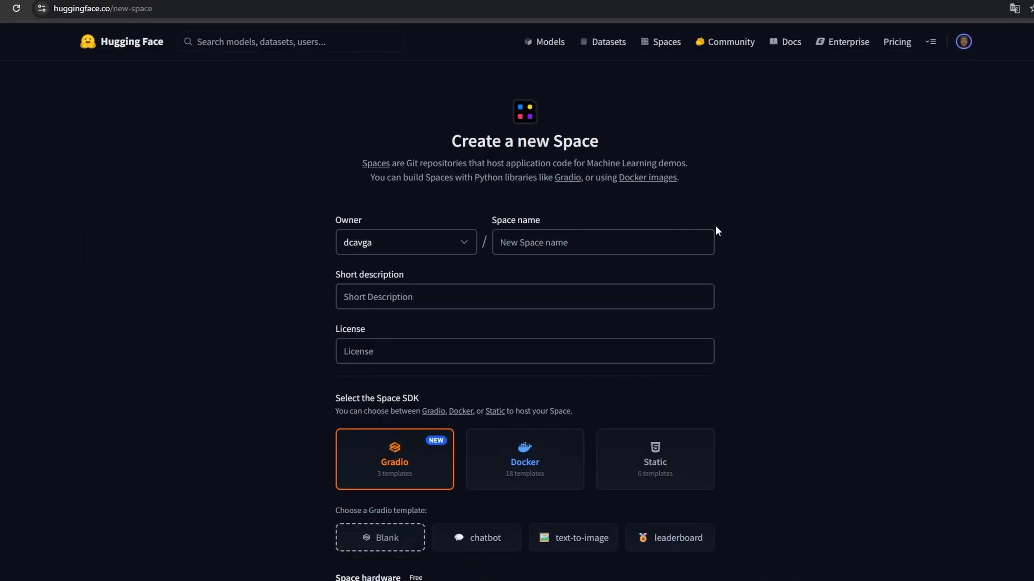
pyautogui.click(616, 242)
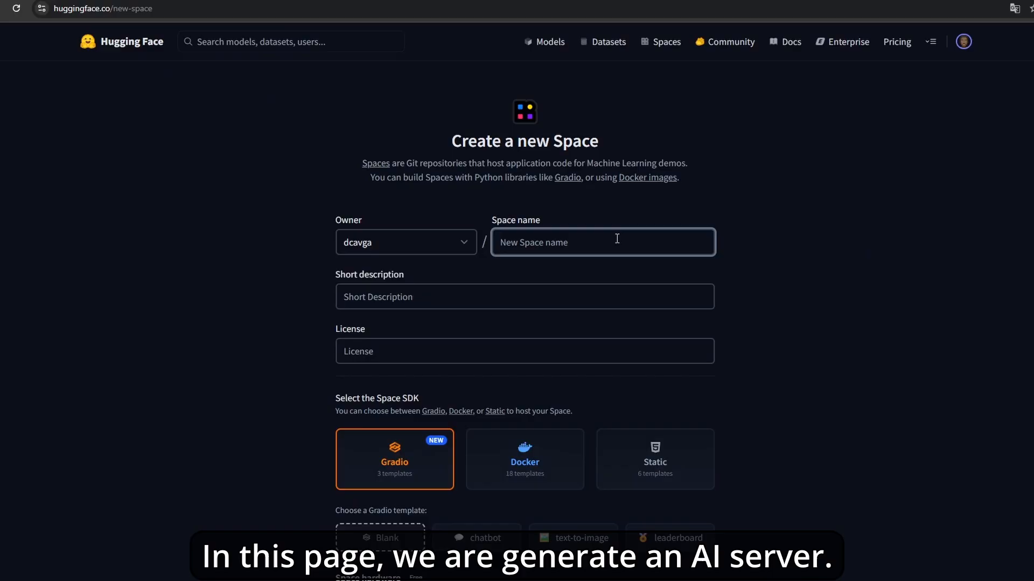
pyautogui.write('n')
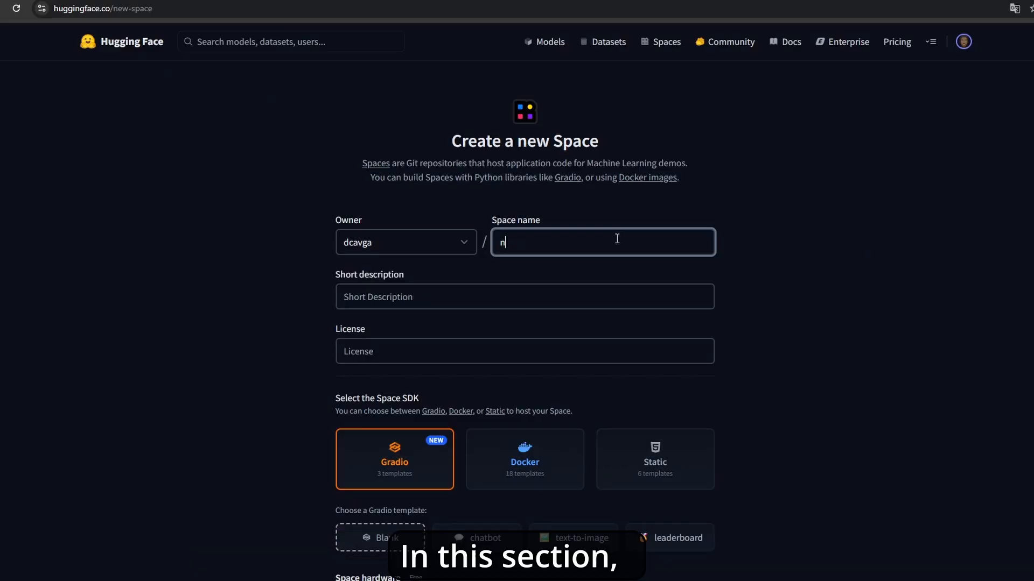
pyautogui.write('ewtryEp')
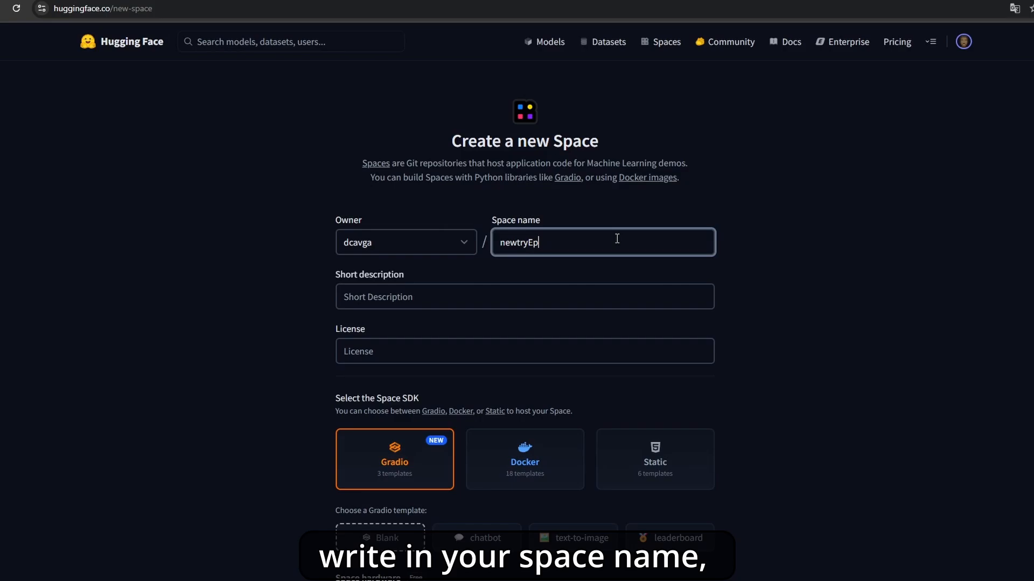
pyautogui.write('s')
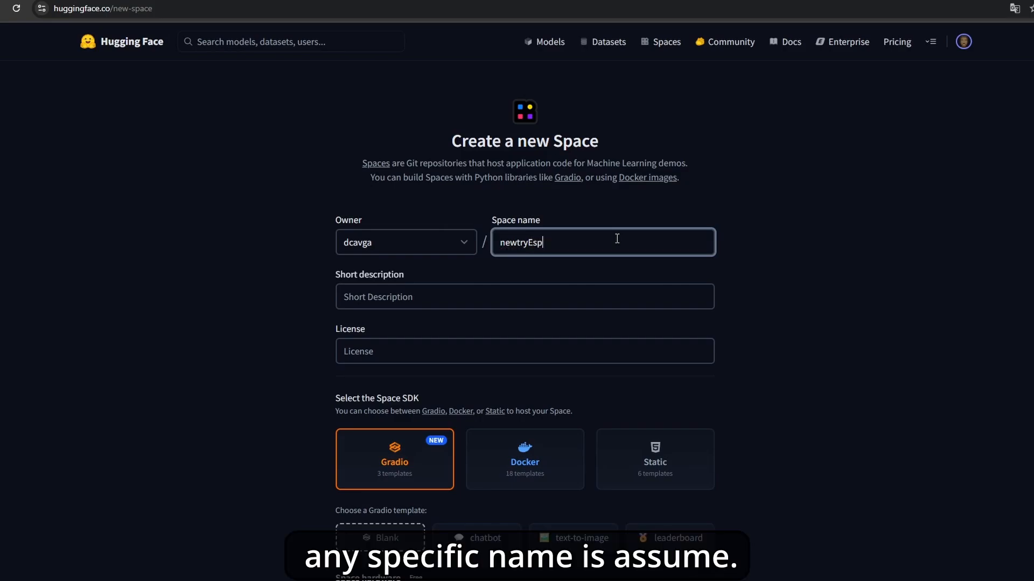
pyautogui.click(526, 351)
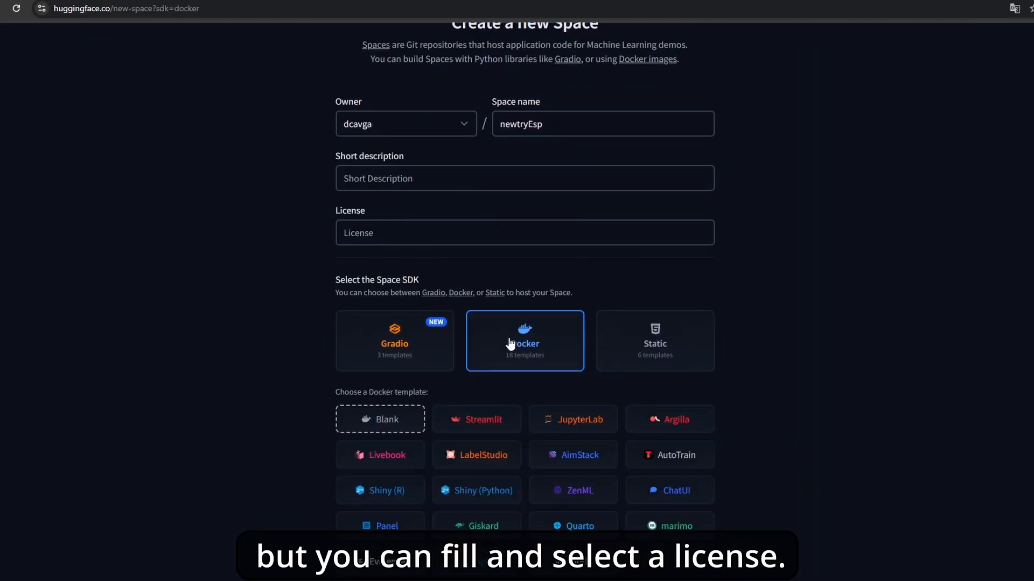
pyautogui.scroll(-3)
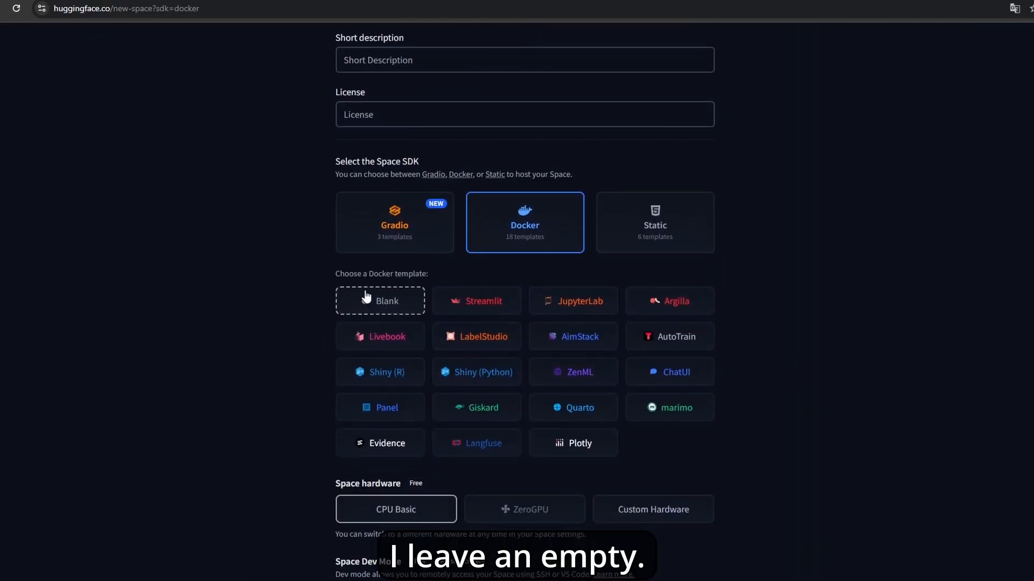
pyautogui.scroll(-3)
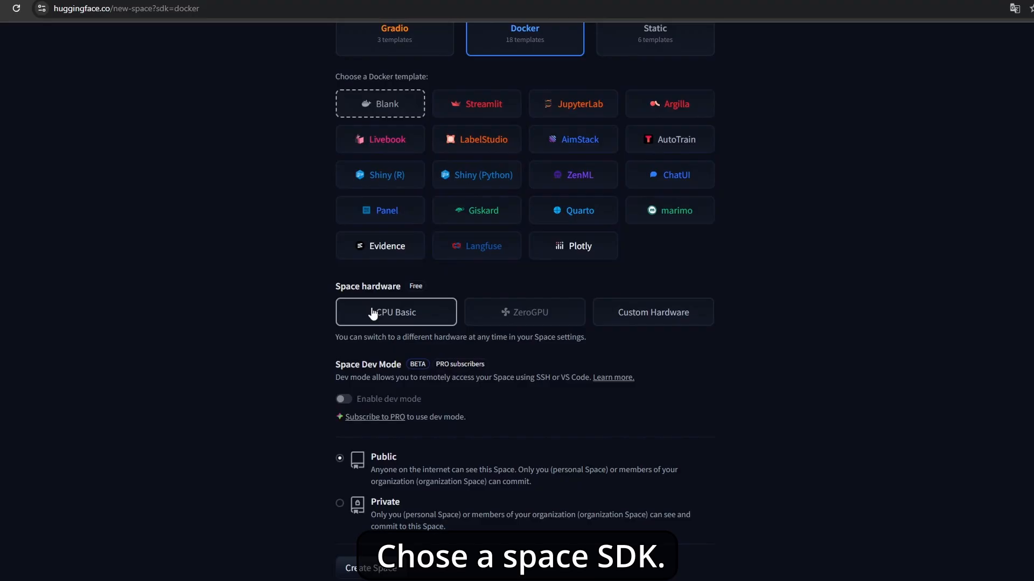
pyautogui.scroll(-3)
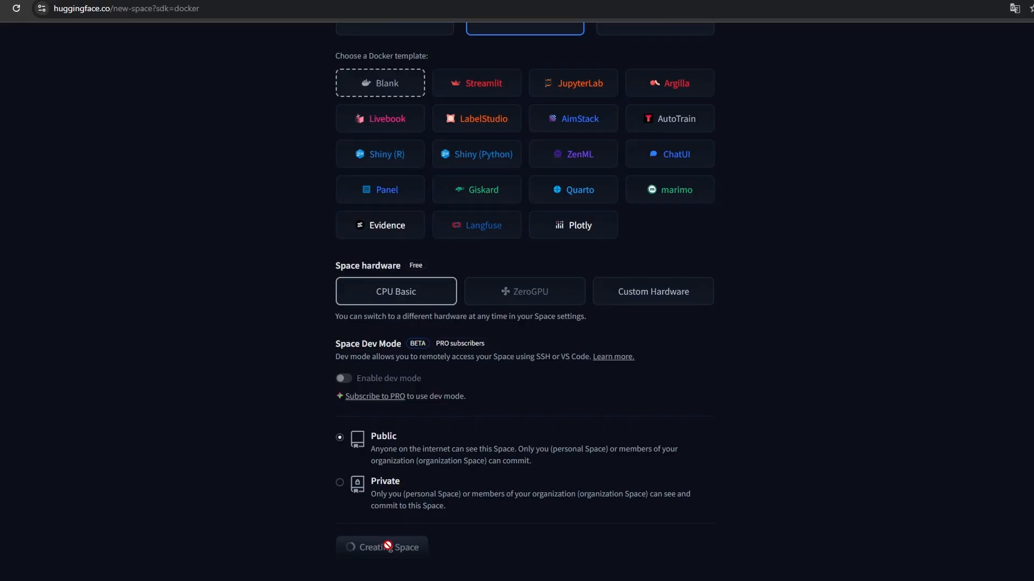
pyautogui.click(382, 547)
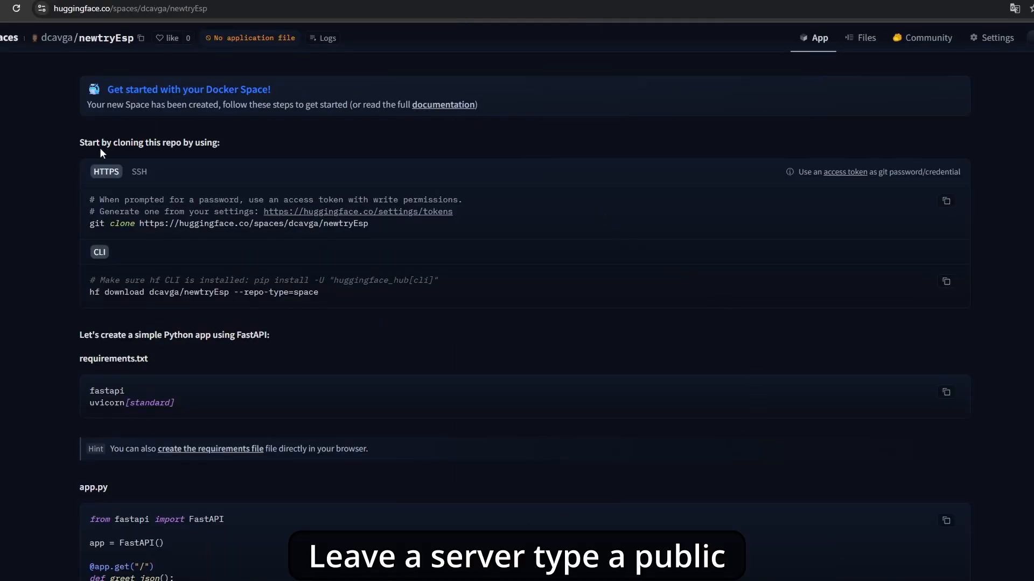
pyautogui.moveTo(52, 160)
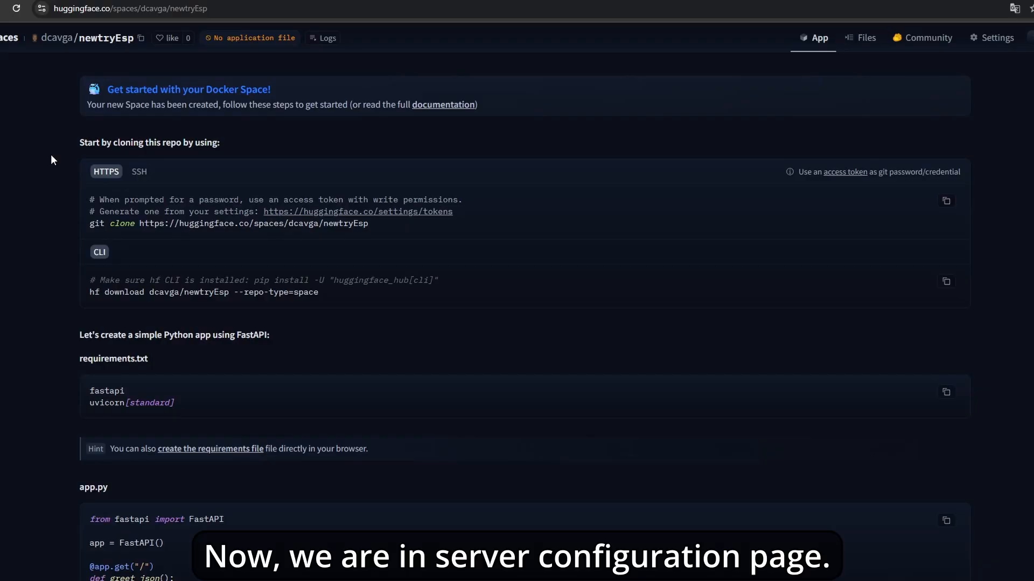
# Step: Review the running newtryEsp Space's files and go to the Esp32-Ai-Voice-Assistant GitHub repository
pyautogui.scroll(-3)
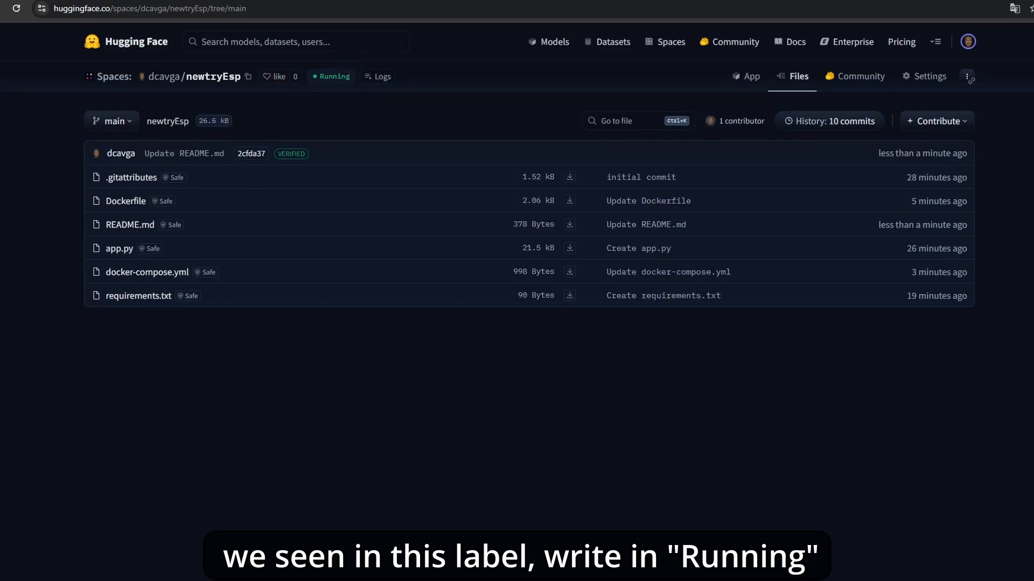
pyautogui.click(746, 76)
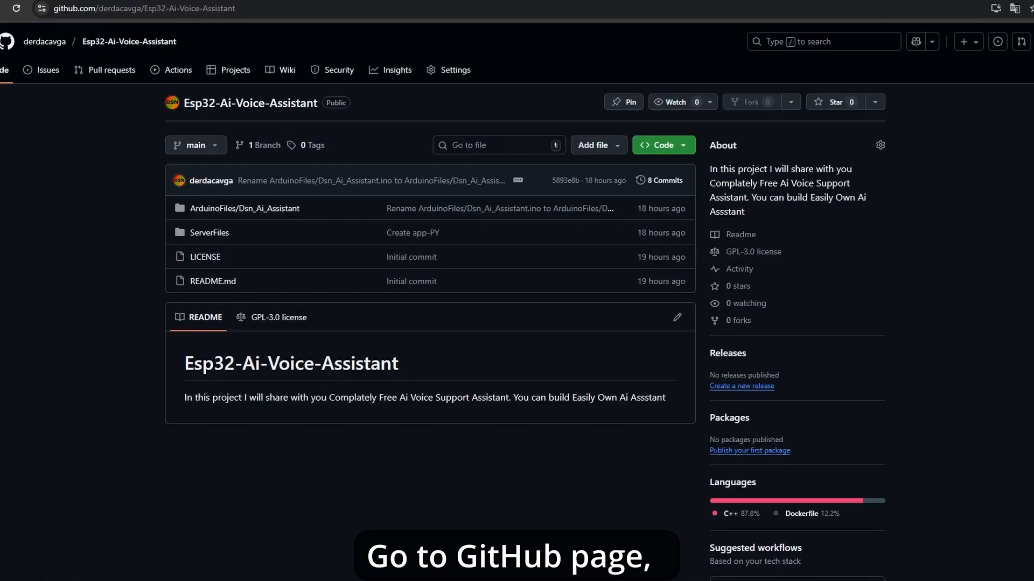
# Step: Copy ServerFiles/Dockerfile from GitHub and commit it as Dockerfile to the newtryEsp Space's main branch
pyautogui.click(209, 233)
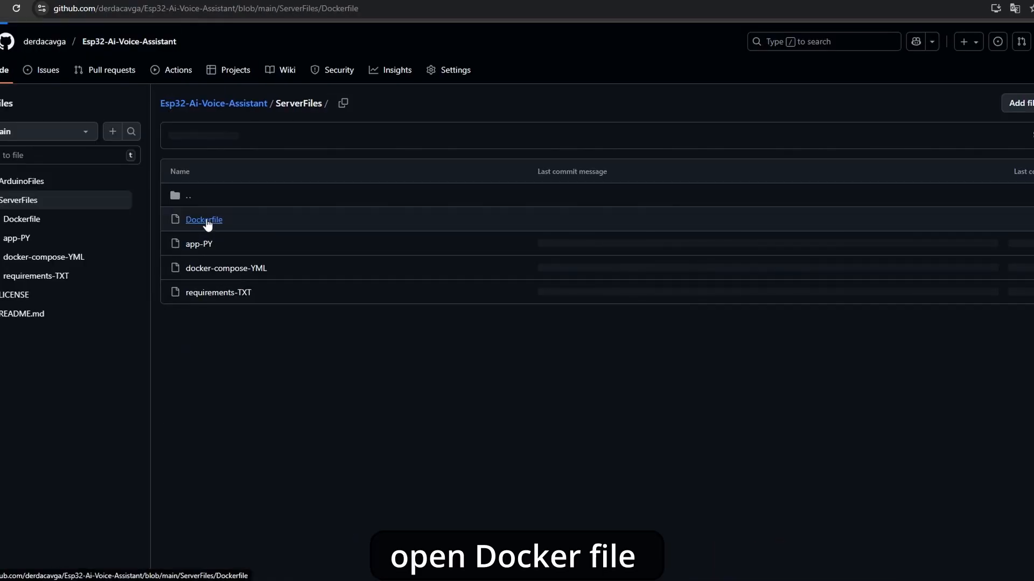
pyautogui.click(203, 219)
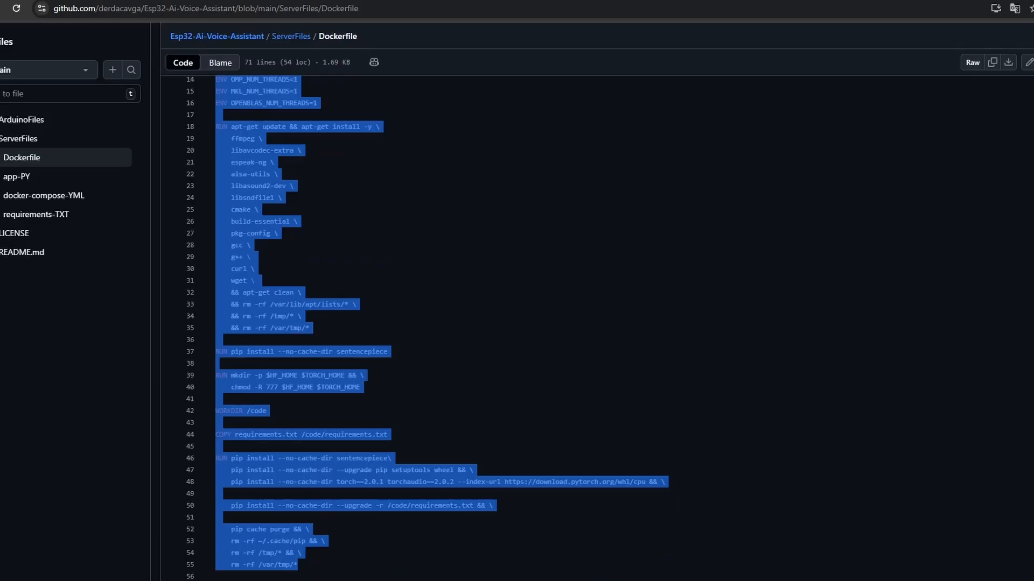
pyautogui.rightClick(297, 426)
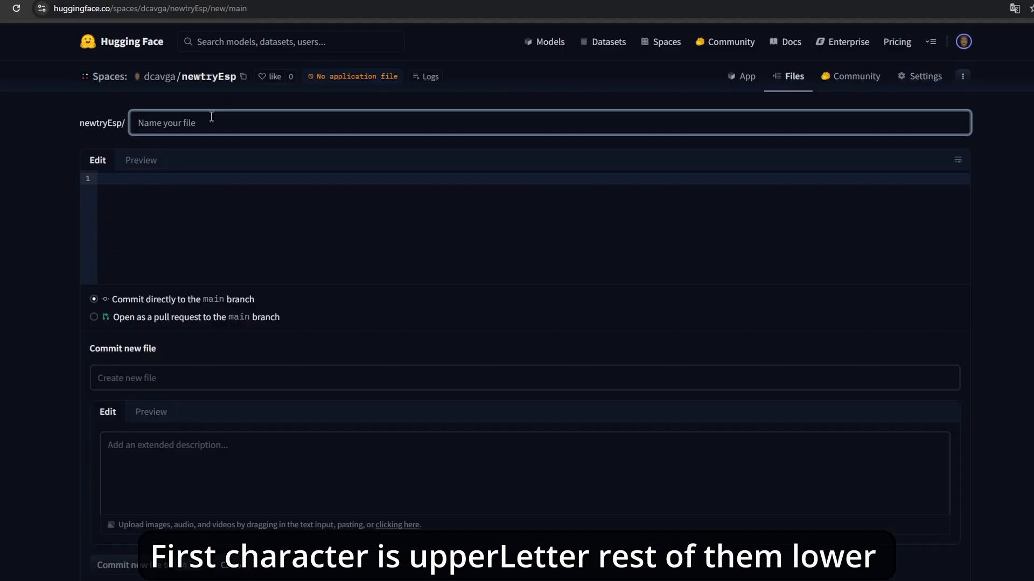
pyautogui.write('Docker')
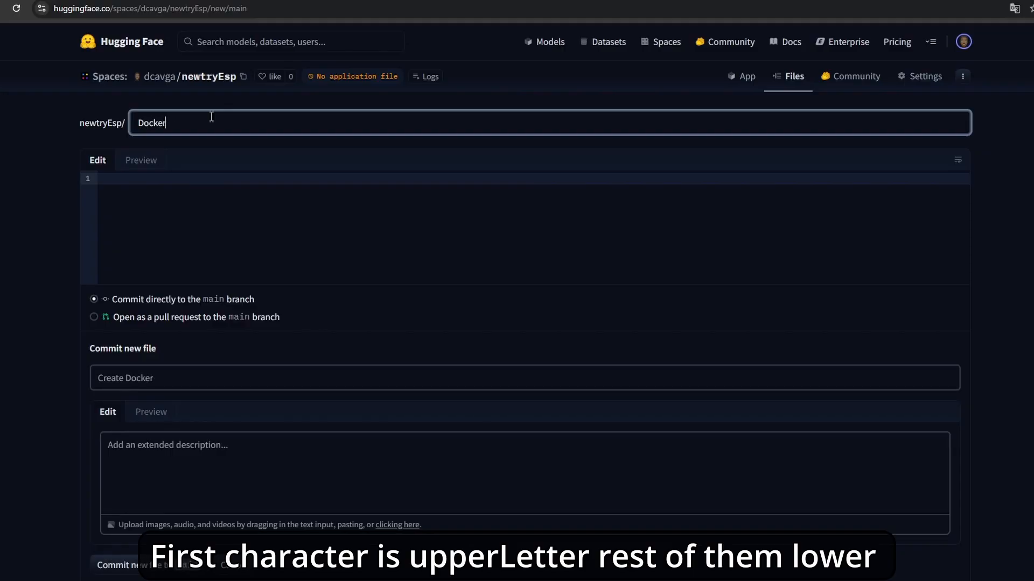
pyautogui.write('file')
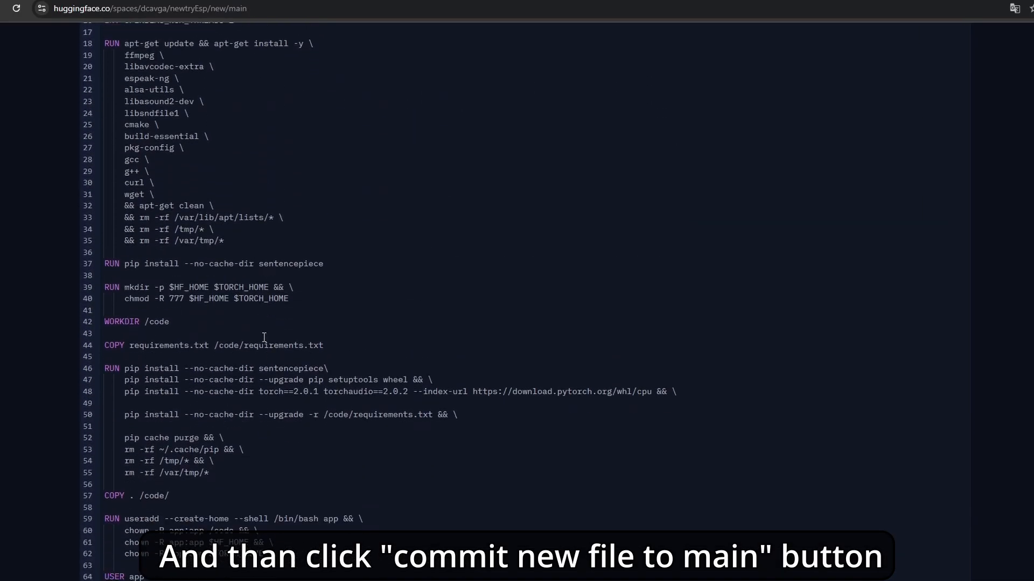
pyautogui.scroll(-3)
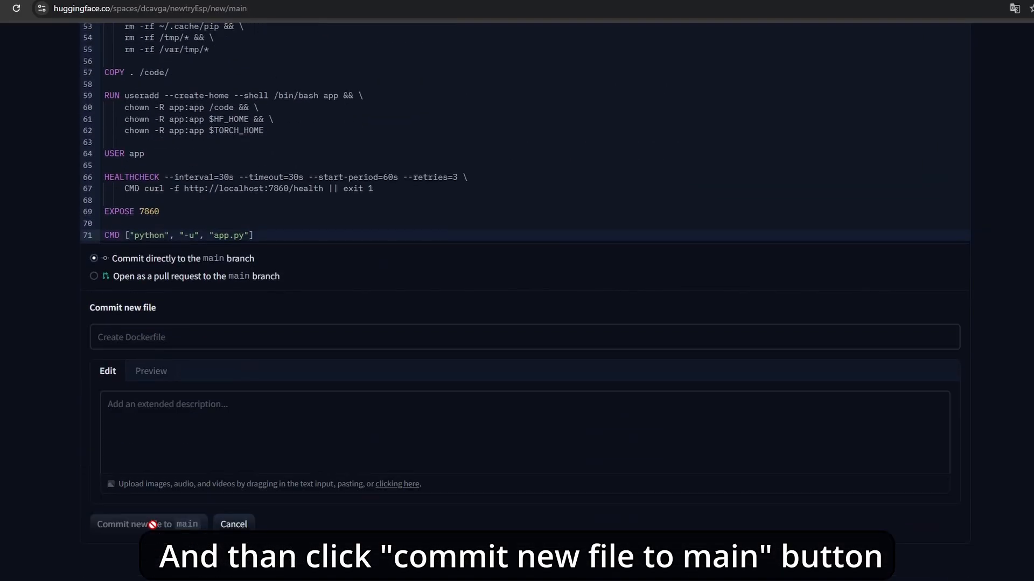
pyautogui.click(145, 525)
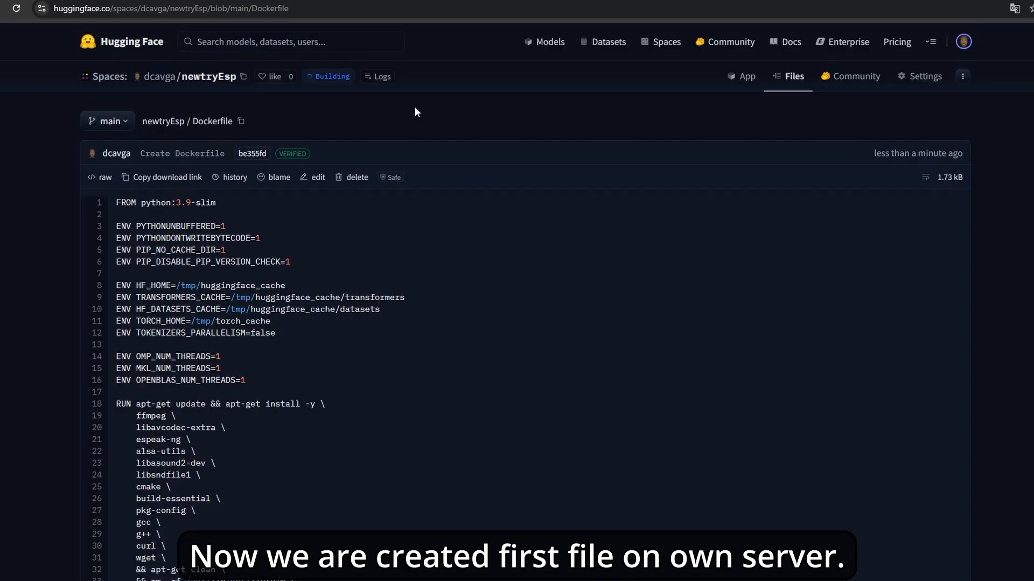
pyautogui.moveTo(159, 252)
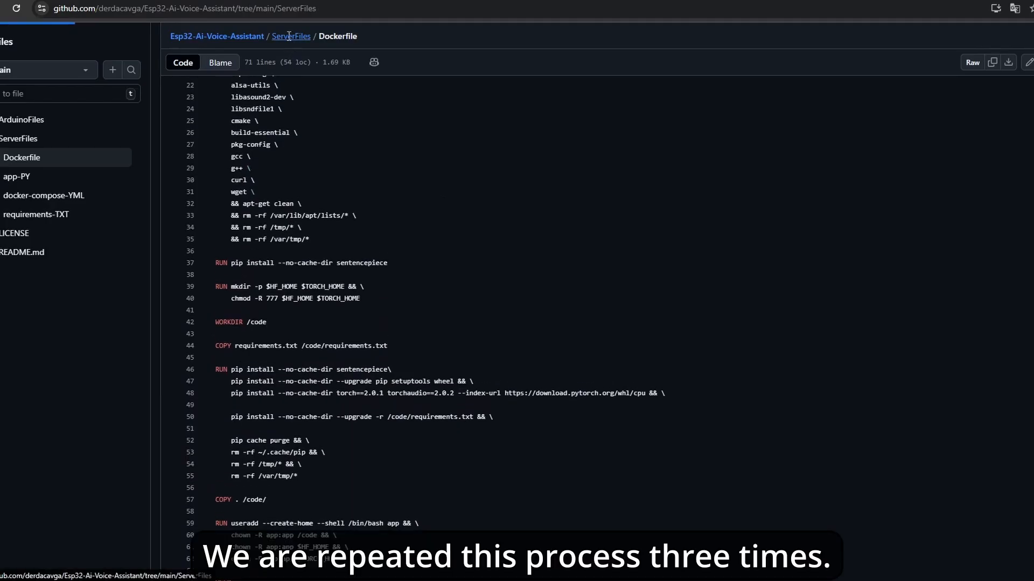
# Step: Create a new app.py file in the Space holding the Flask voice assistant server code from GitHub's app-PY
pyautogui.click(17, 177)
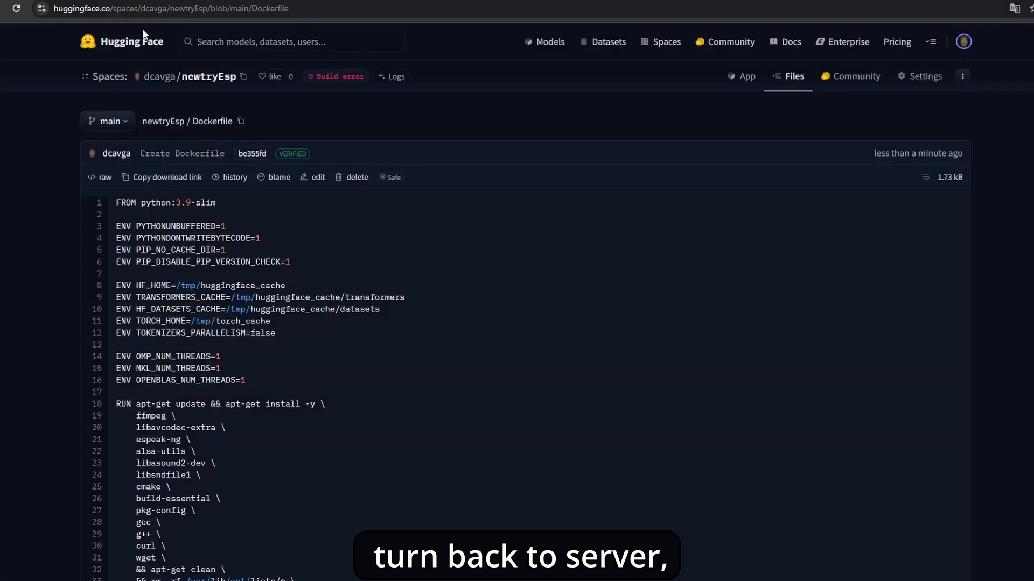
pyautogui.click(794, 76)
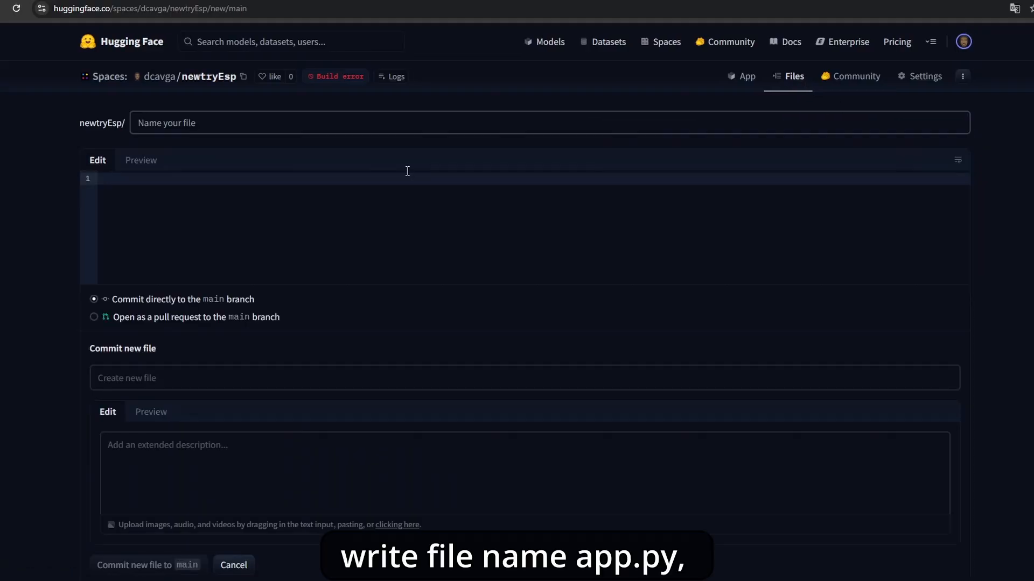
pyautogui.write('app.py')
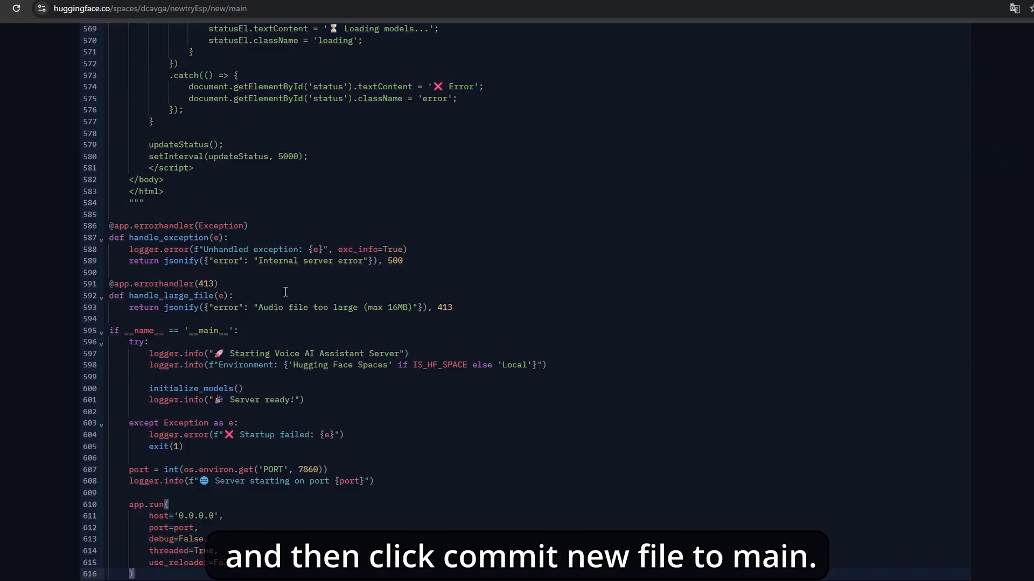
pyautogui.scroll(-3)
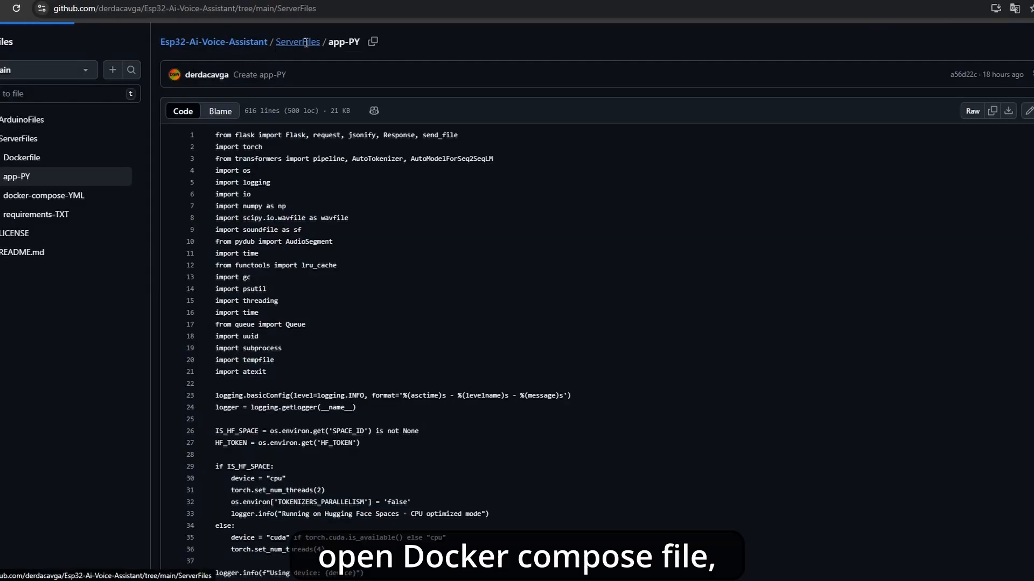
# Step: Add docker-compose.yml with the container and nginx configuration and commit it to main
pyautogui.click(39, 195)
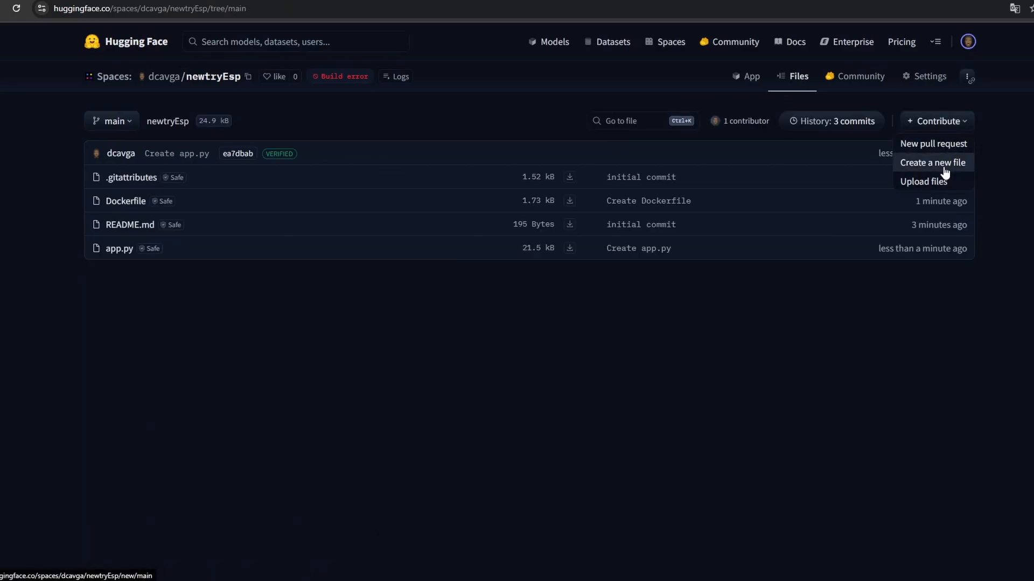
pyautogui.click(933, 163)
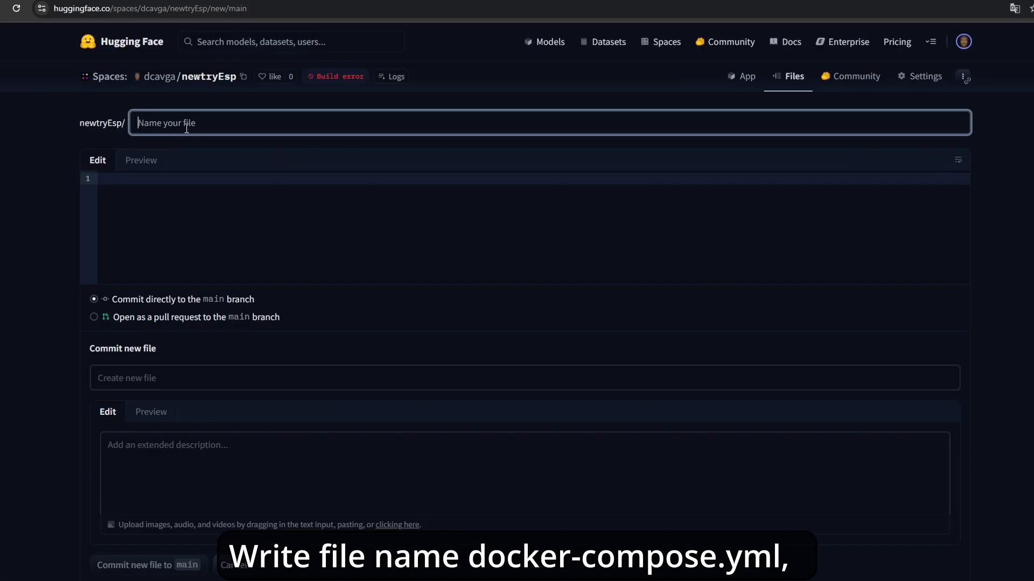
pyautogui.write('docker-compose.ym')
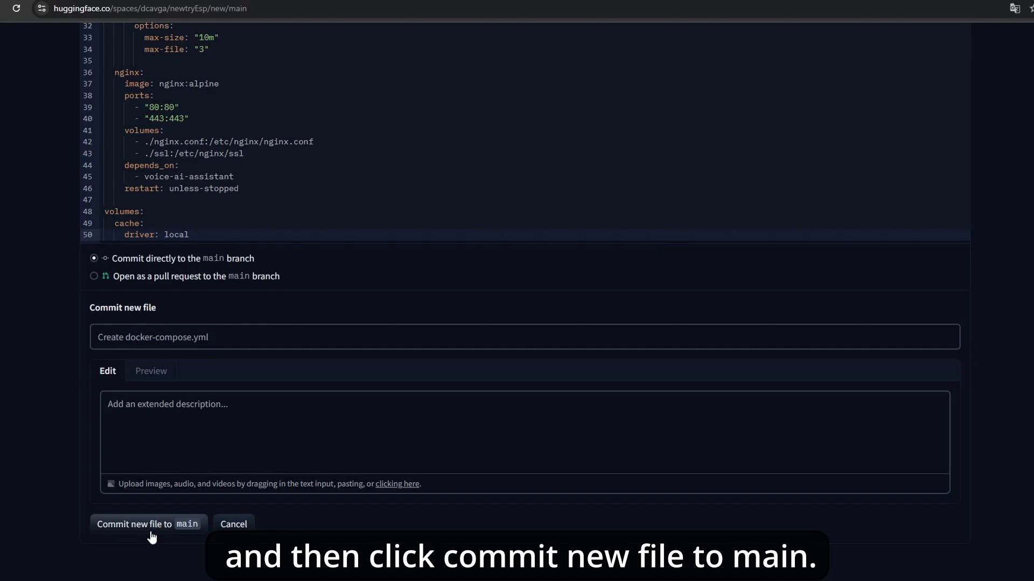
pyautogui.click(146, 524)
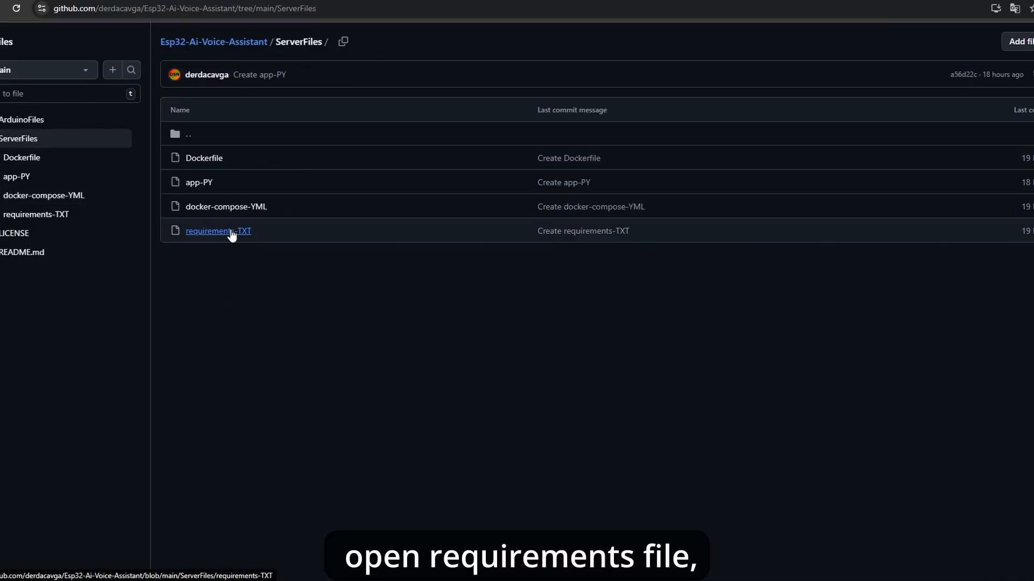
# Step: Commit requirements.txt with the package list copied from GitHub's requirements-TXT to main
pyautogui.click(218, 230)
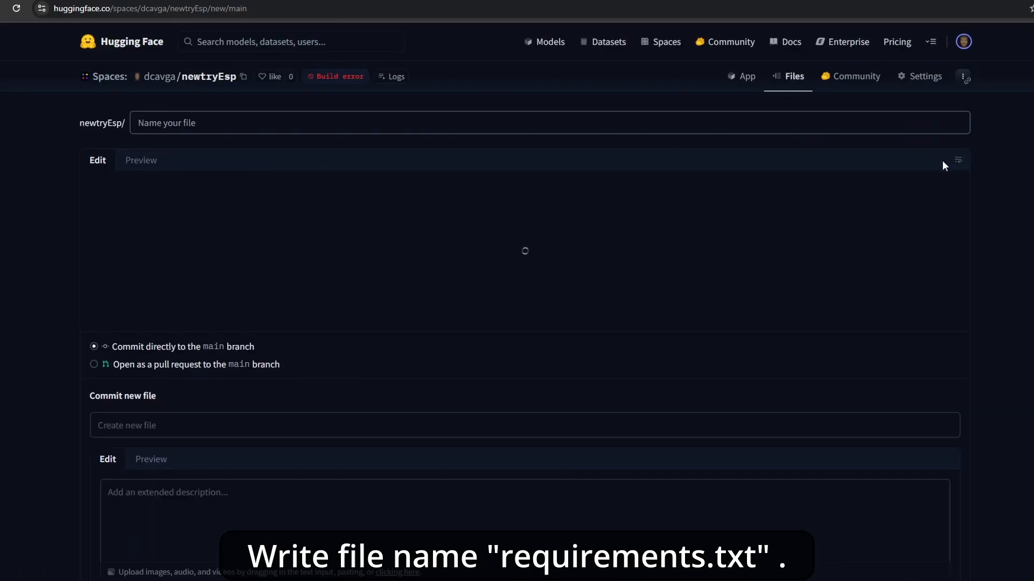
pyautogui.write('requirements.txt')
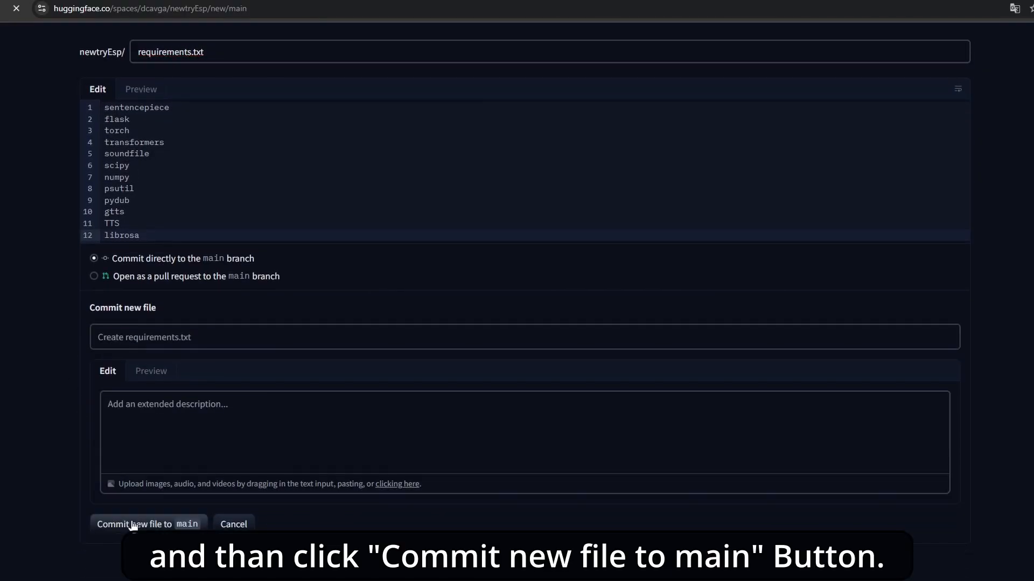
pyautogui.click(144, 525)
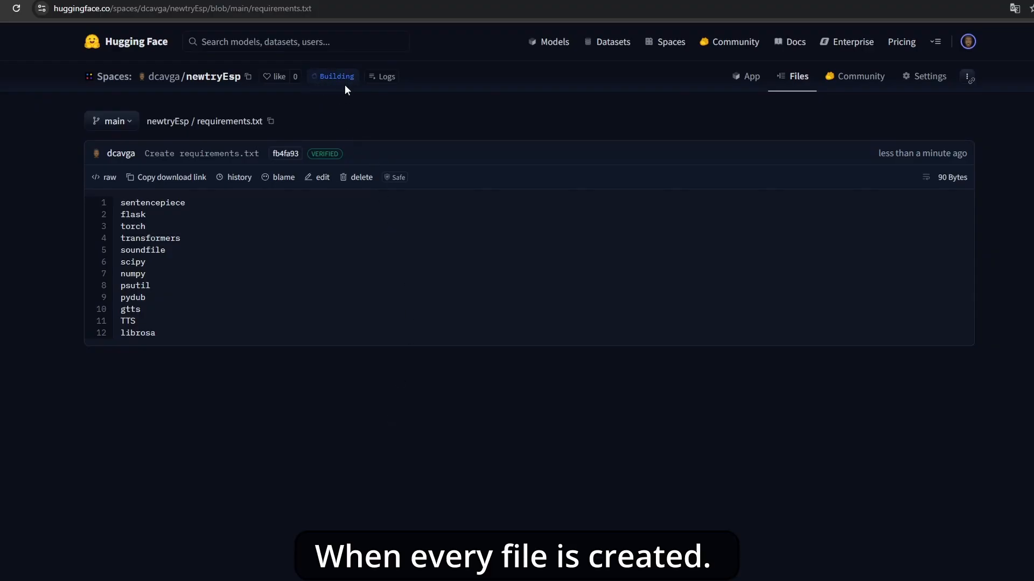
pyautogui.moveTo(240, 94)
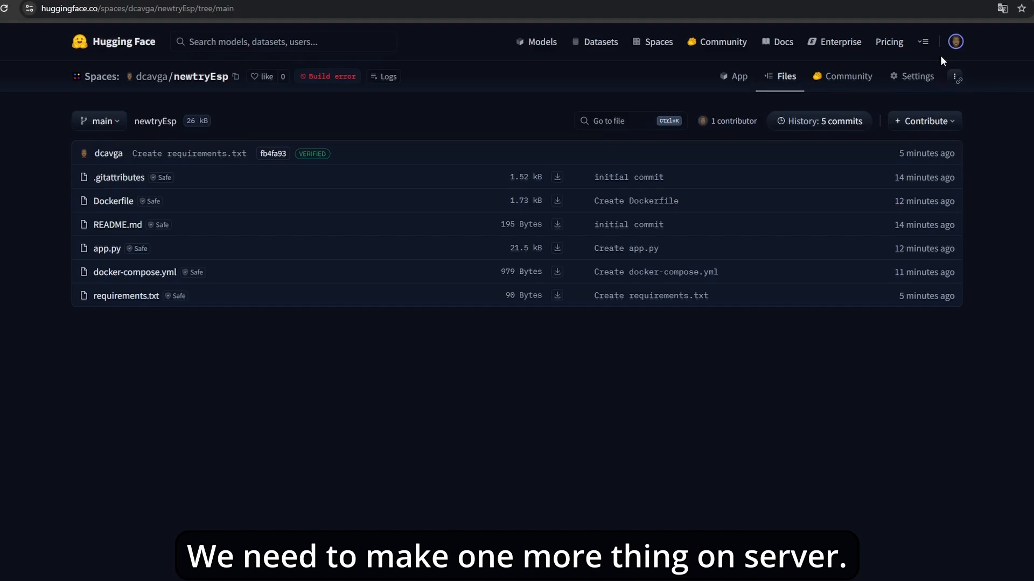
# Step: From Access Tokens settings, generate a Write-permission token named tryna and copy its value
pyautogui.click(954, 41)
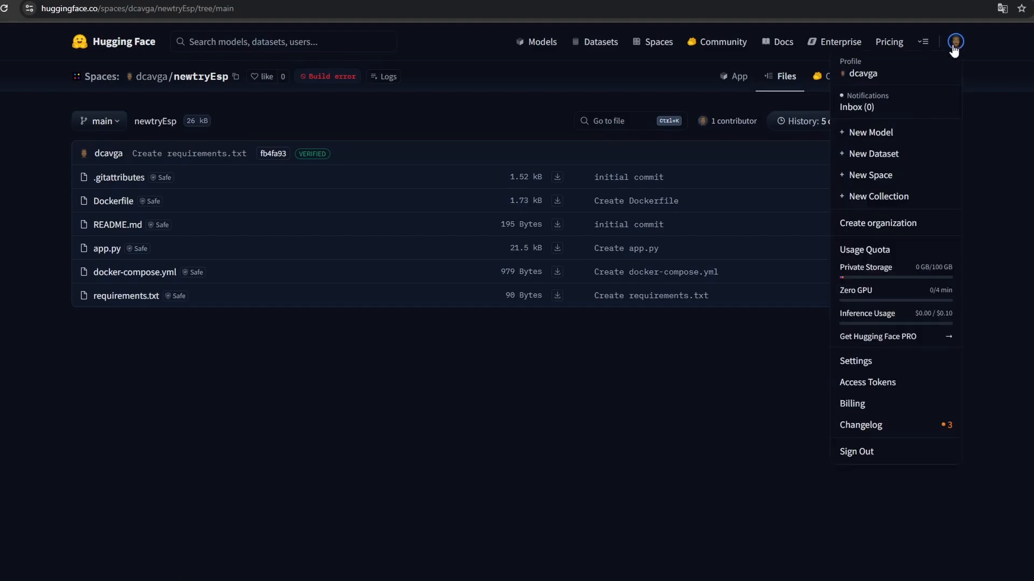
pyautogui.moveTo(887, 383)
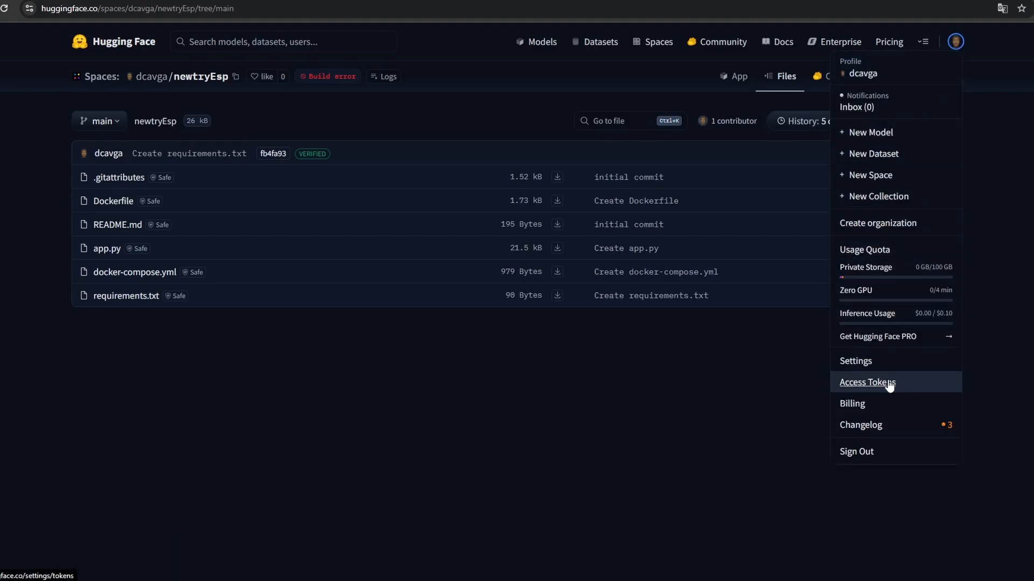
pyautogui.click(867, 383)
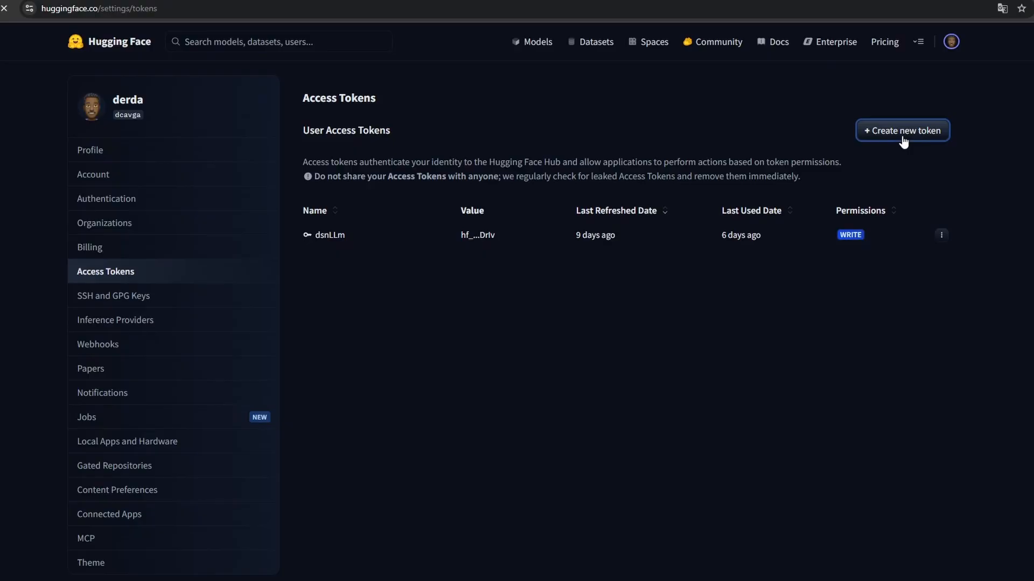
pyautogui.click(903, 130)
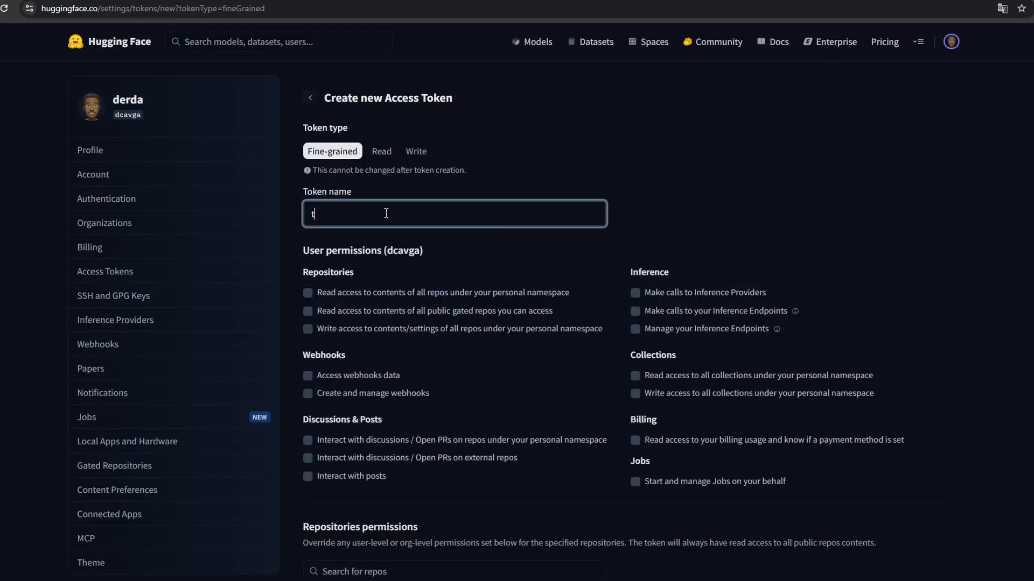
pyautogui.write('ry')
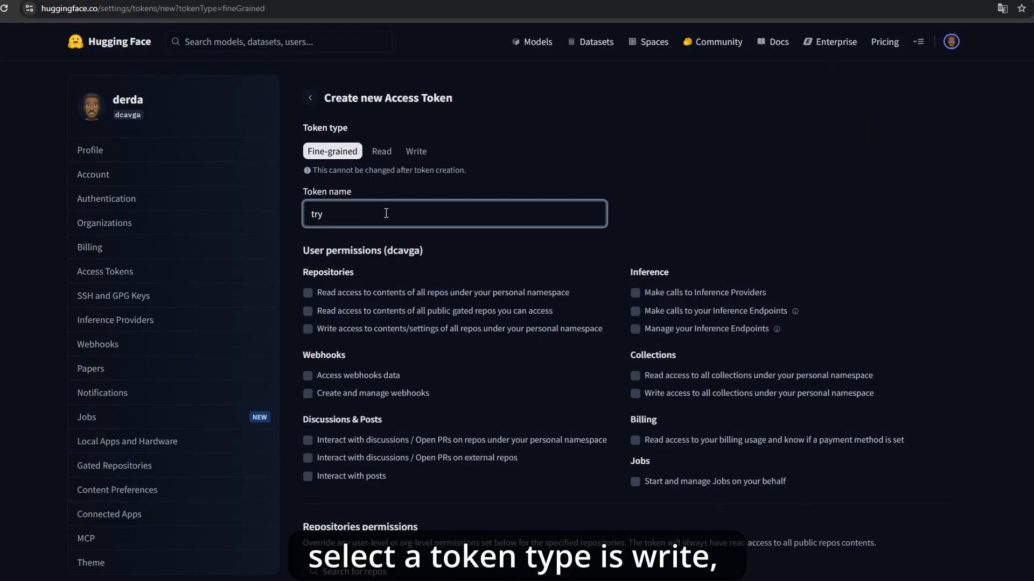
pyautogui.write('na')
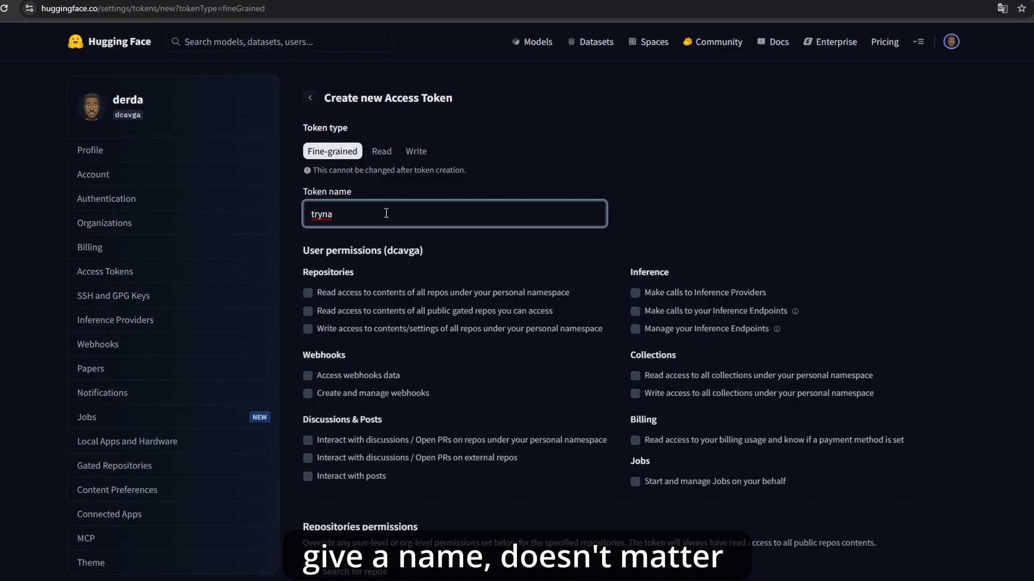
pyautogui.click(416, 150)
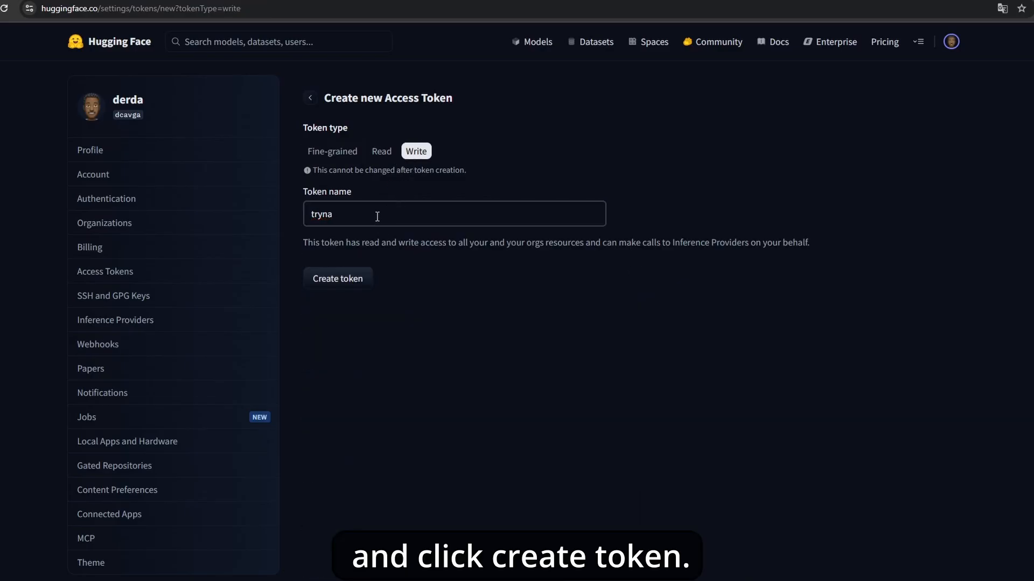
pyautogui.click(338, 278)
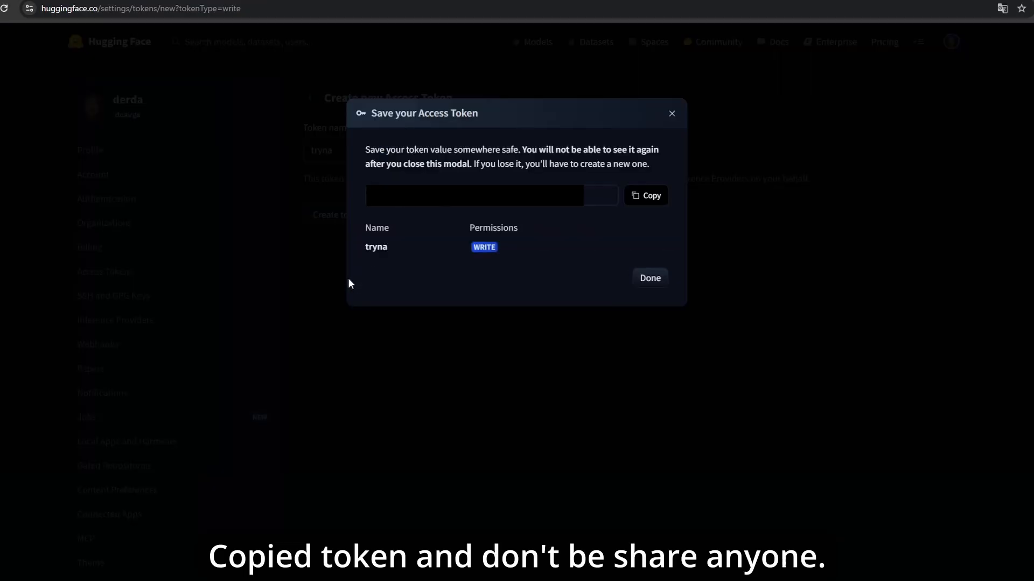
pyautogui.click(645, 195)
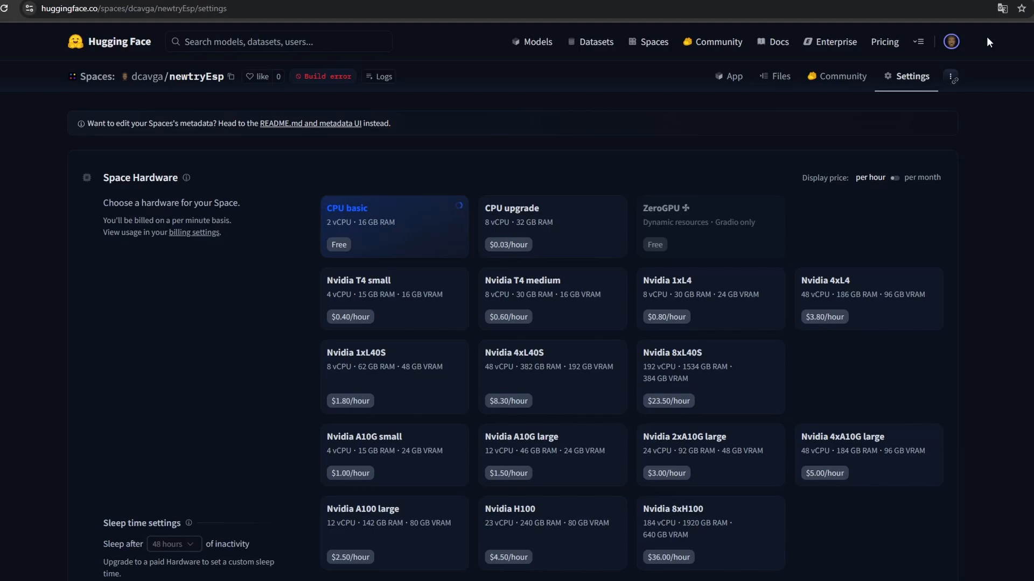
# Step: Under Variables and secrets, save a new secret HF_TOKEN holding the copied access token
pyautogui.scroll(-3)
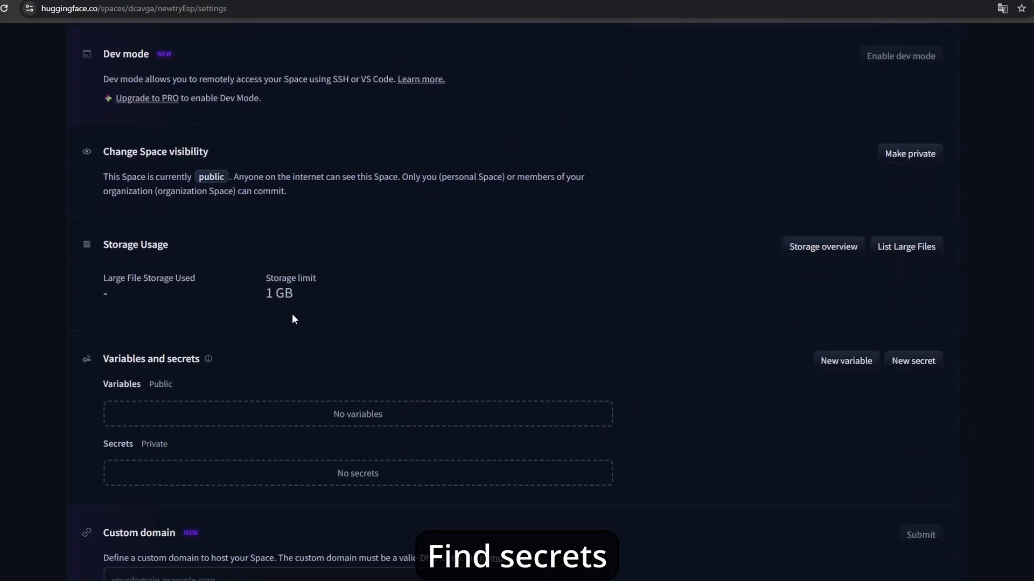
pyautogui.click(913, 360)
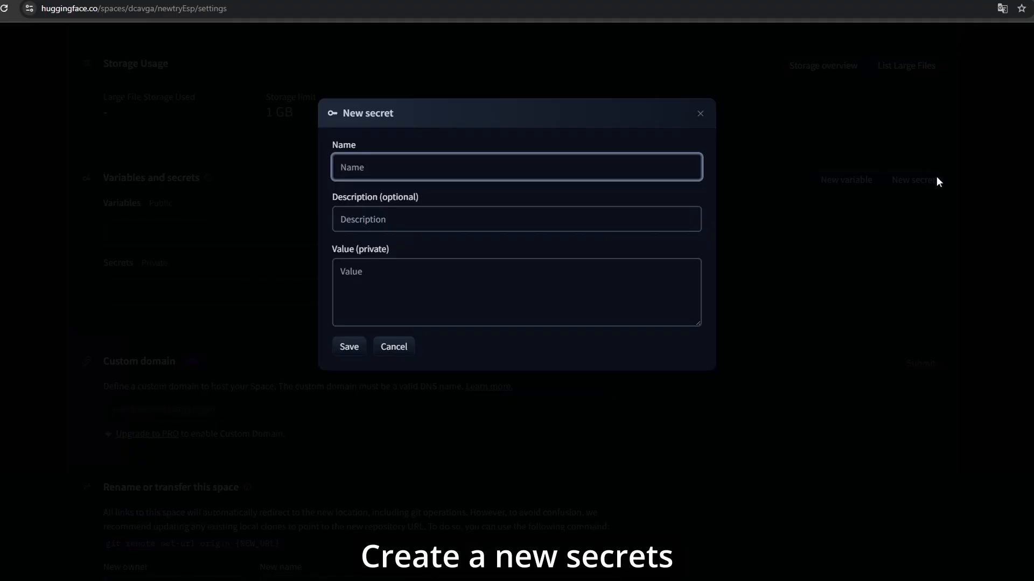
pyautogui.write('HF_TOKEN')
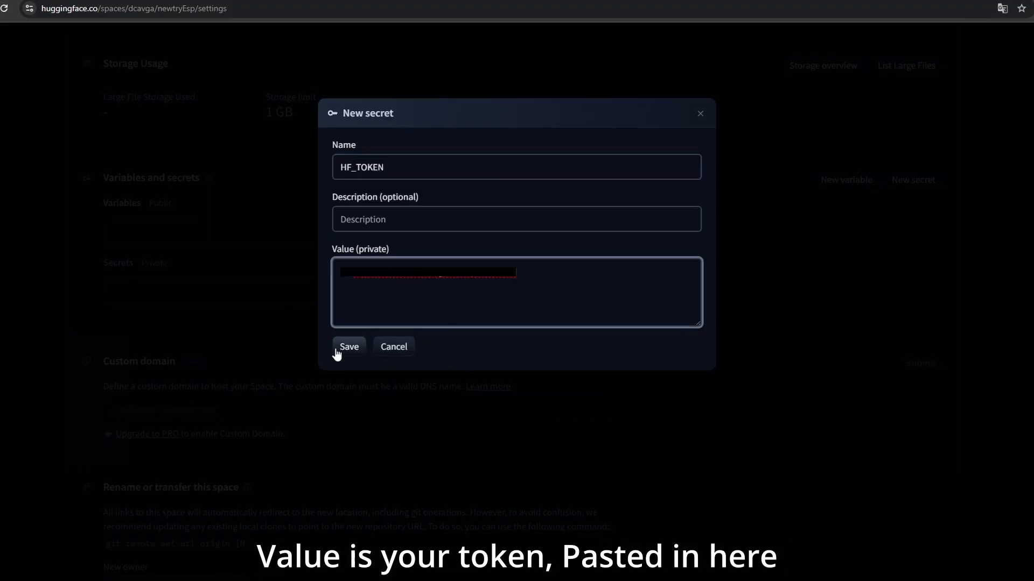
pyautogui.click(349, 346)
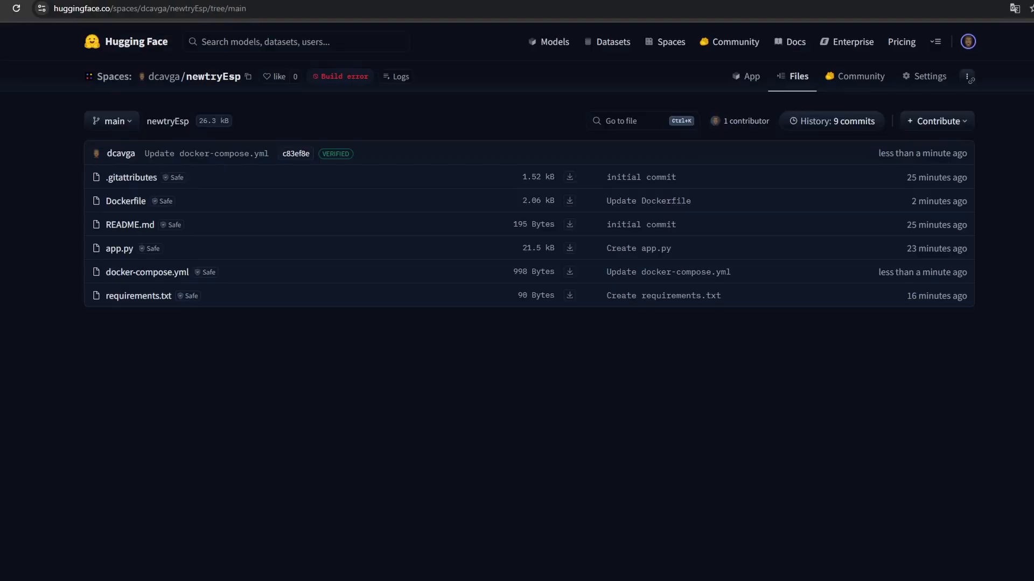
pyautogui.moveTo(129, 226)
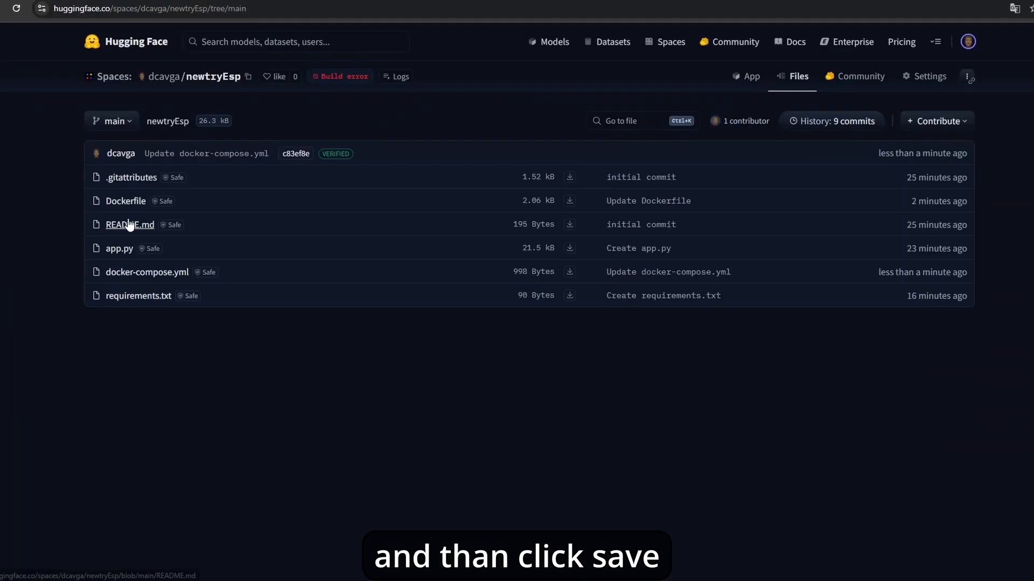
# Step: Replace README.md with the Voice AI Assistant metadata, commit it to main, and view GitHub's README-md
pyautogui.click(129, 224)
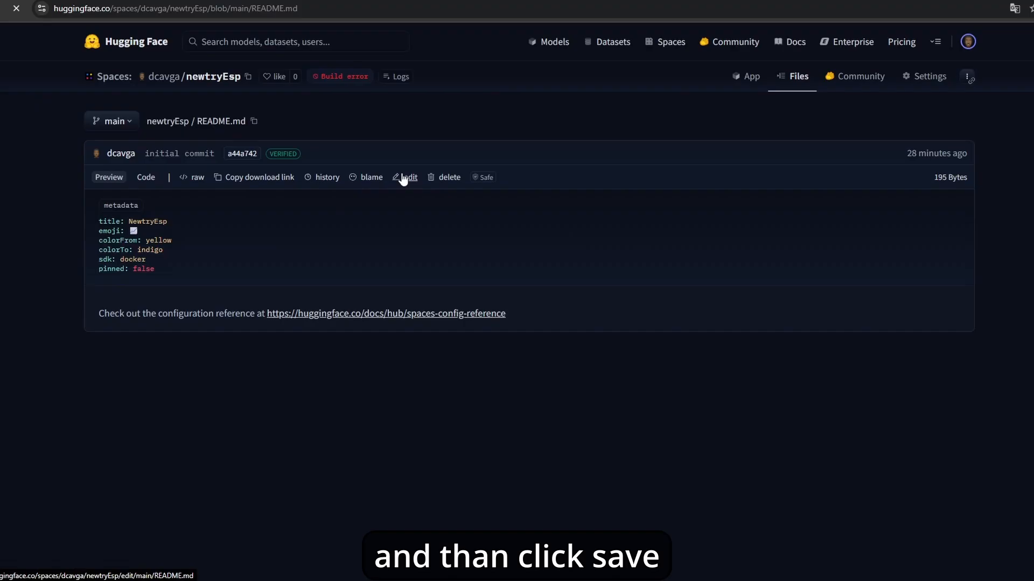
pyautogui.click(407, 177)
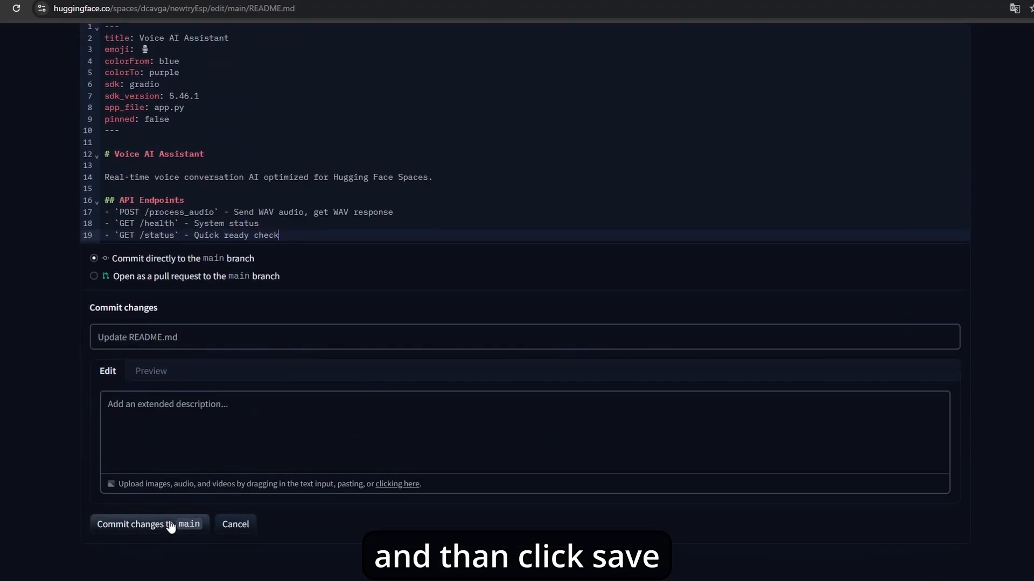
pyautogui.click(149, 524)
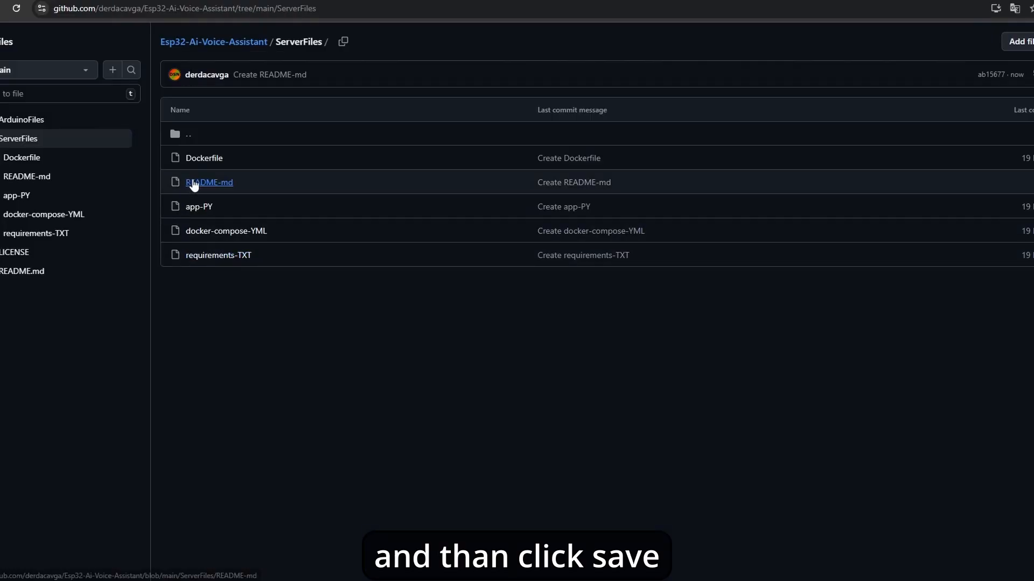
pyautogui.click(209, 182)
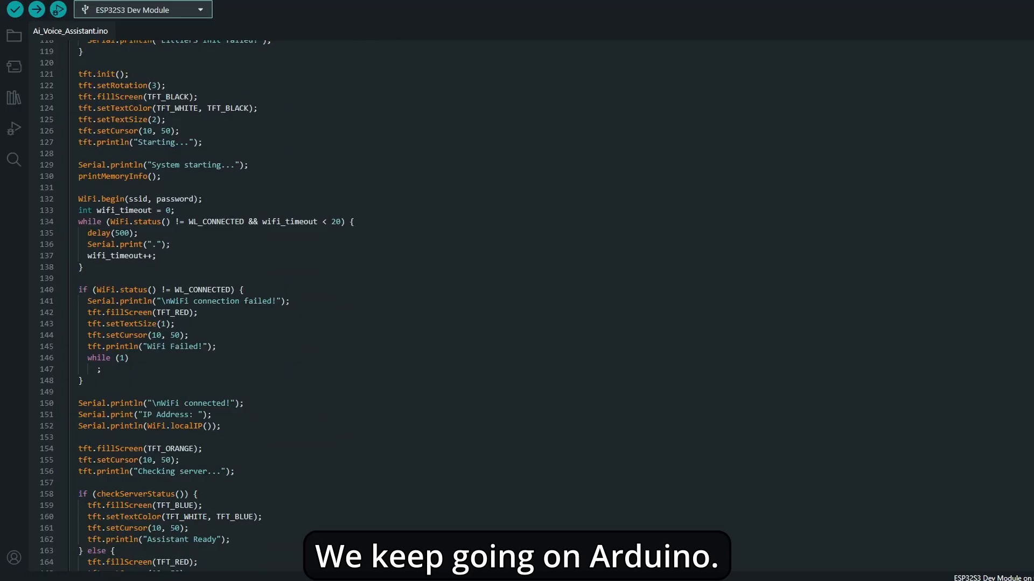
# Step: Open ArduinoFiles/Dsn_Ai_Assistant/Dsn_Ai_Assistant.ino and copy its raw source code
pyautogui.scroll(-3)
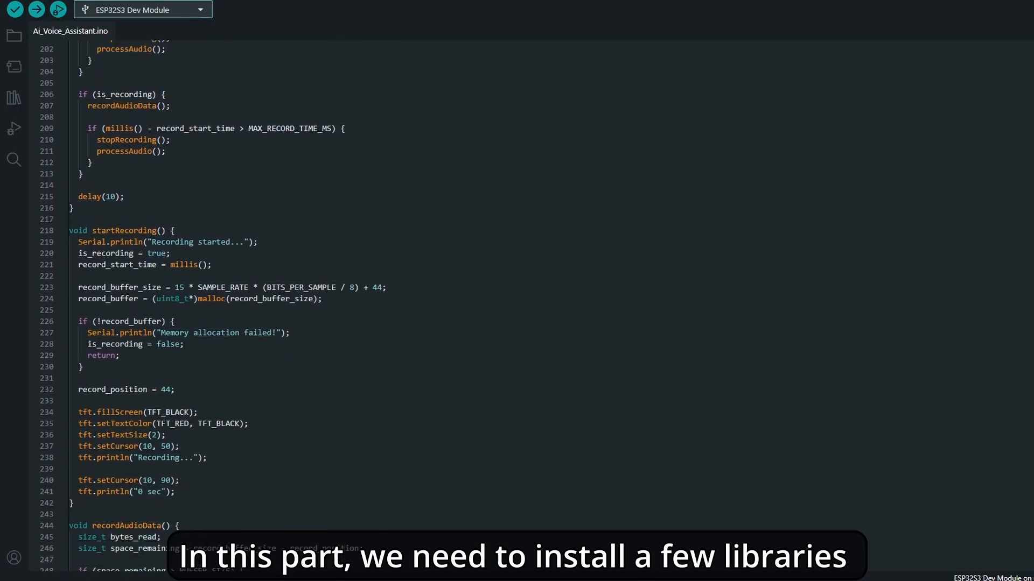
pyautogui.scroll(-3)
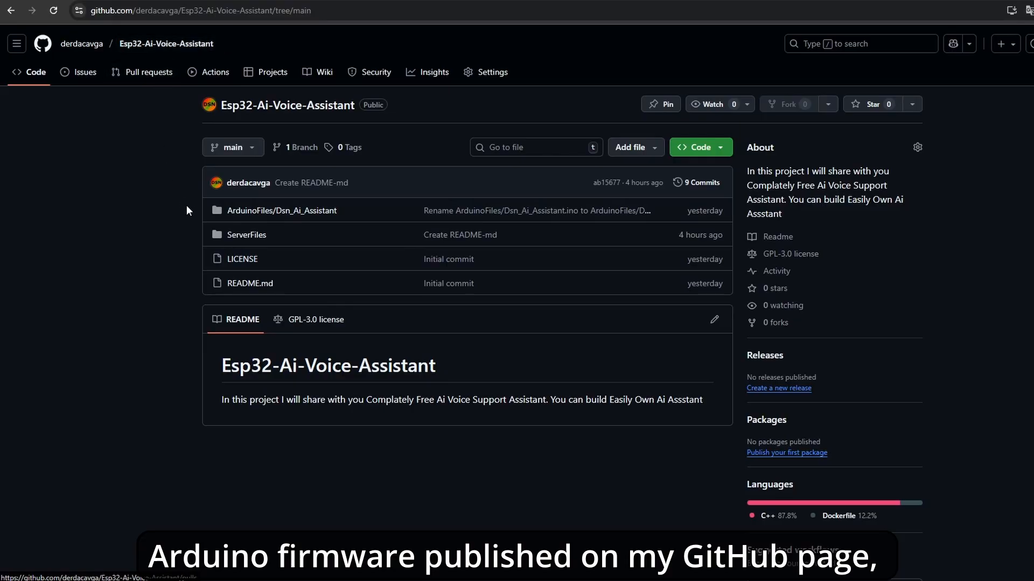
pyautogui.click(281, 211)
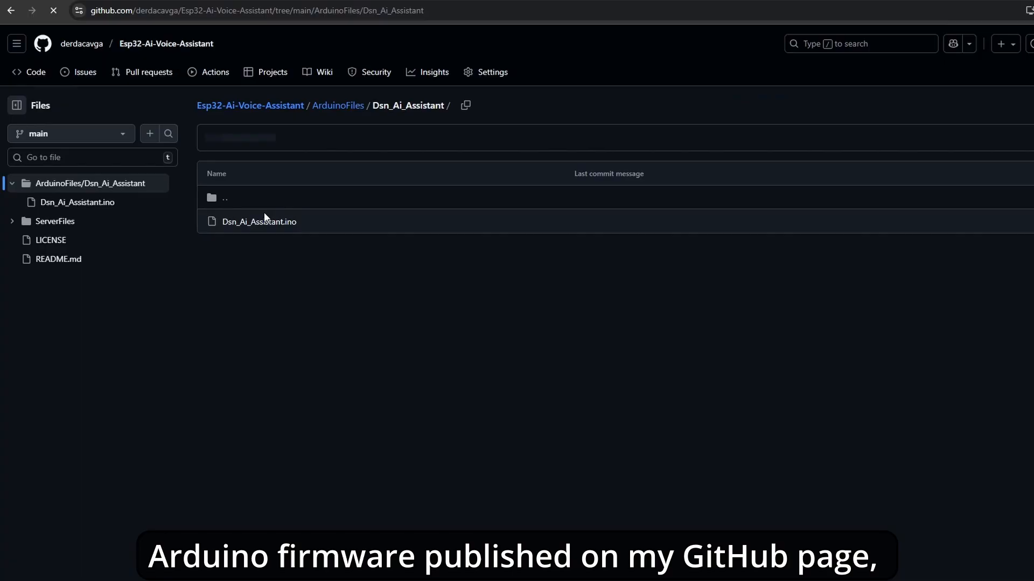
pyautogui.click(258, 222)
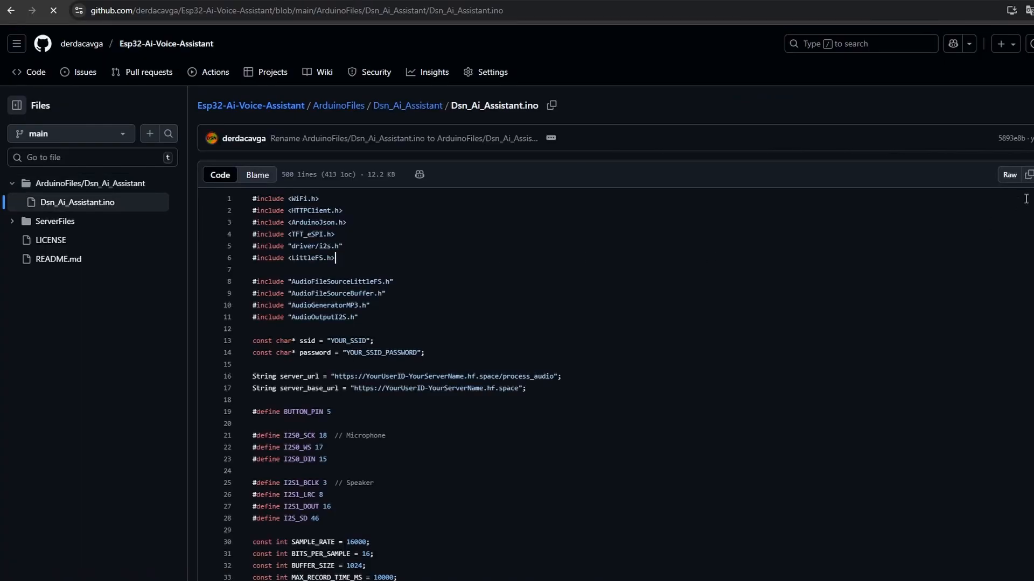
pyautogui.click(1029, 174)
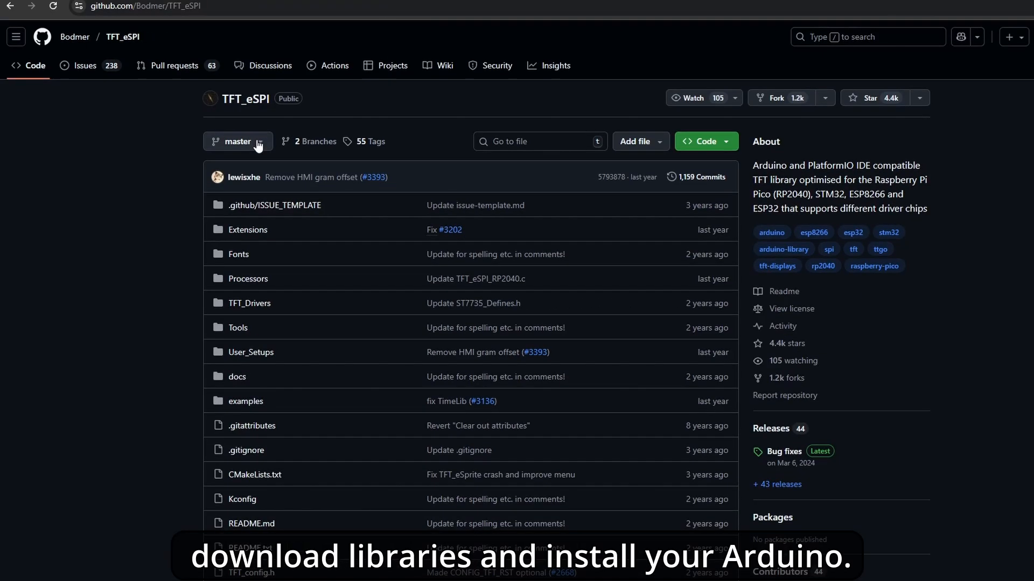
# Step: Scroll through the TFT_eSPI and ArduinoJson library repositories' file listings
pyautogui.scroll(-3)
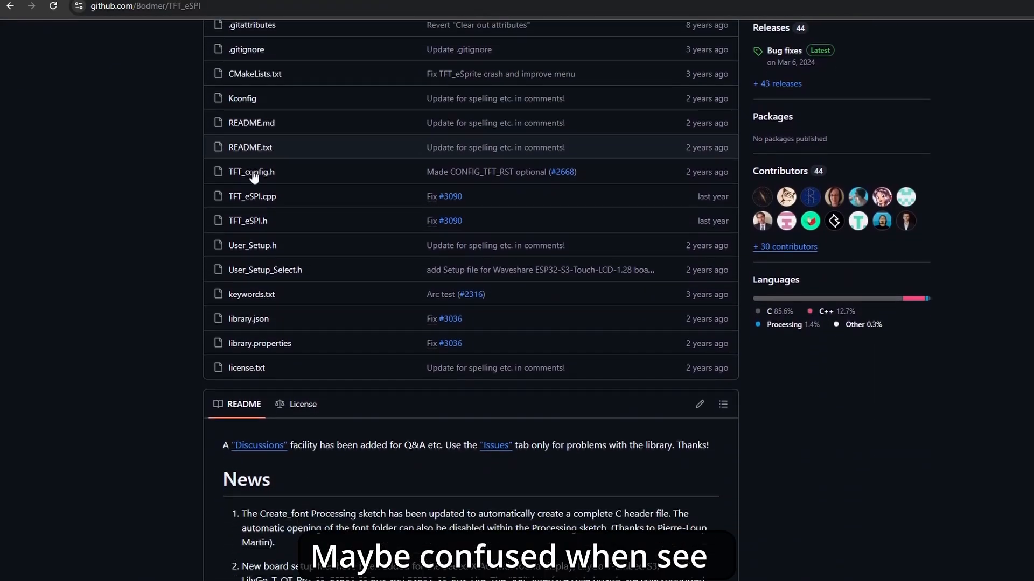
pyautogui.scroll(-3)
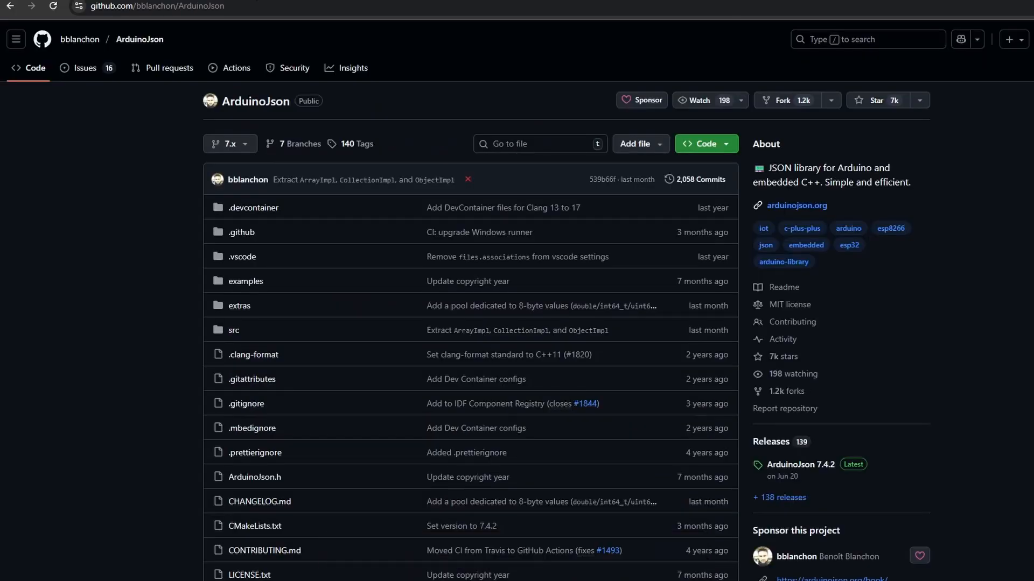
pyautogui.scroll(-3)
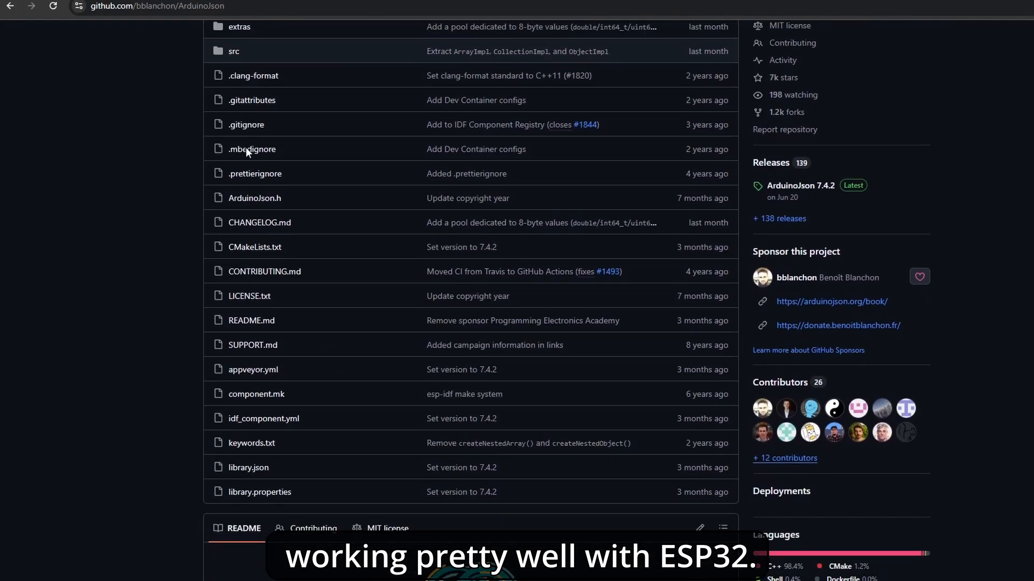
pyautogui.scroll(-3)
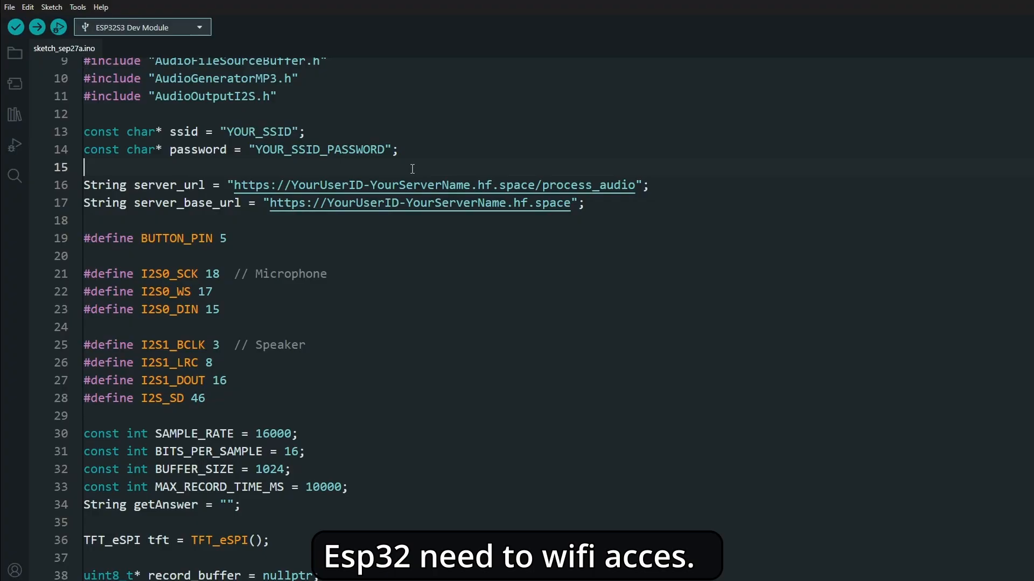
# Step: Replace the YourUserID-YourServerName placeholder with the newtryEsp Space name in both server URLs
pyautogui.doubleClick(325, 185)
pyautogui.write('dcavga-newtry')
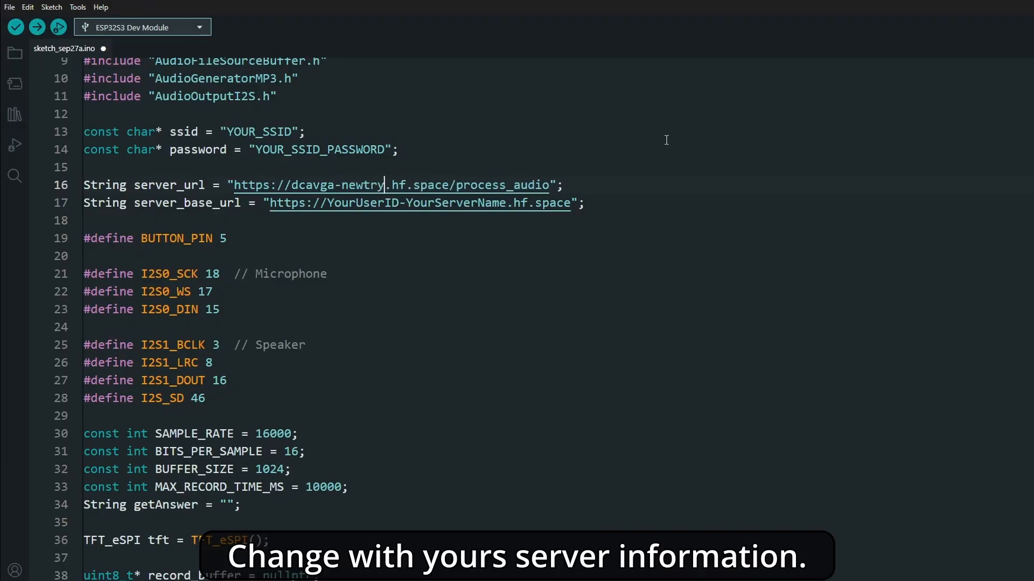
pyautogui.write('Esp')
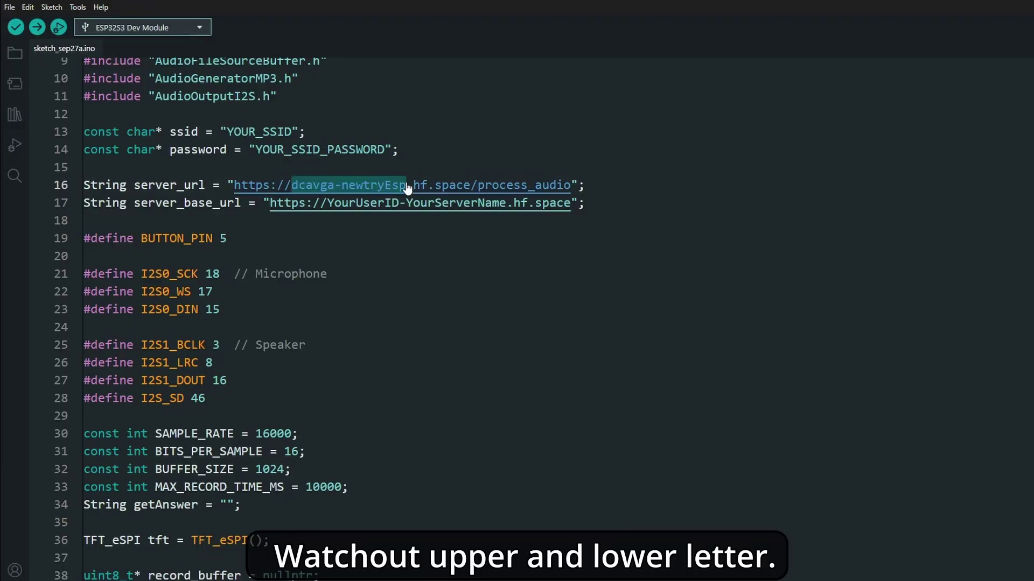
pyautogui.moveTo(499, 203)
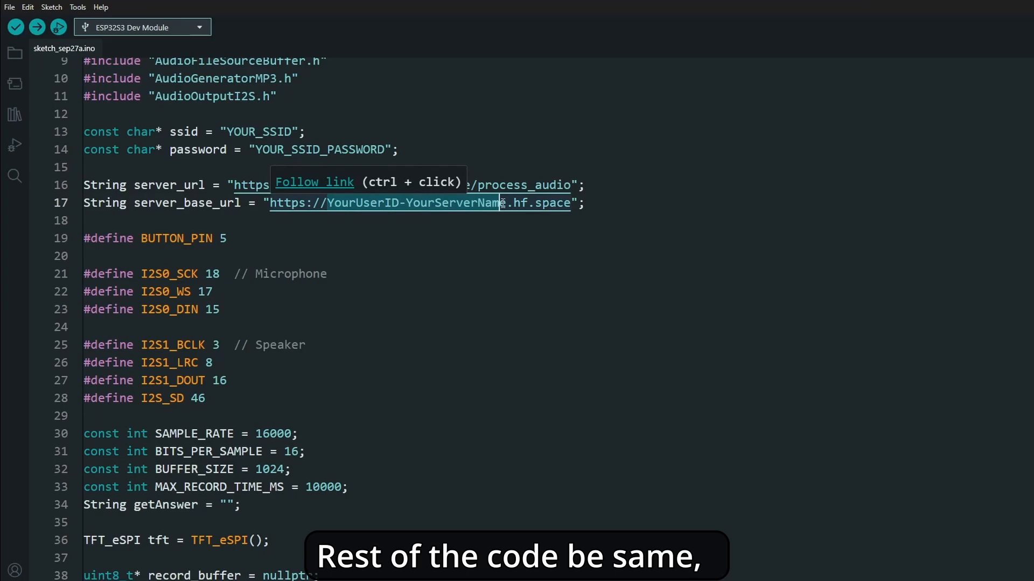
pyautogui.scroll(-3)
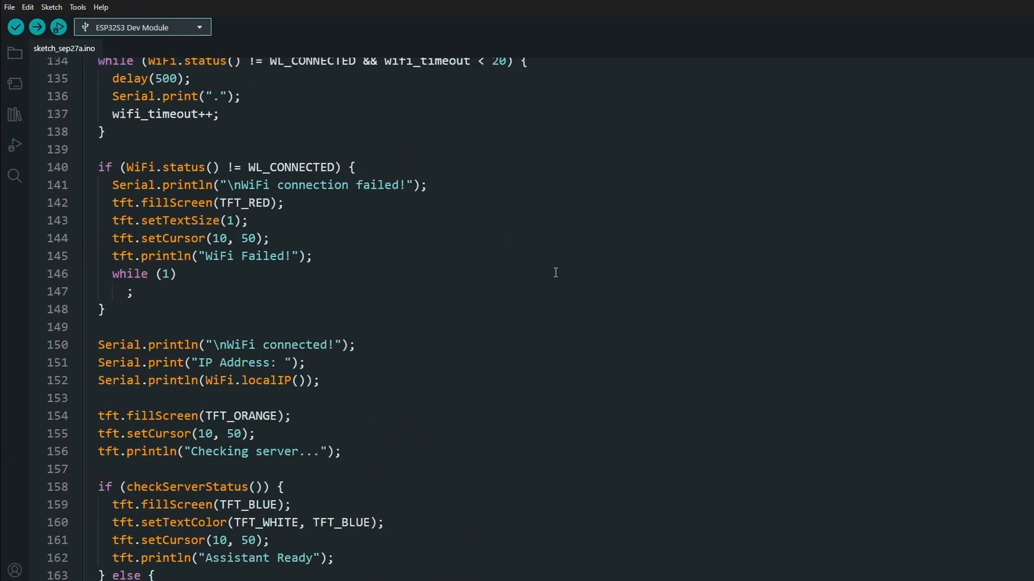
pyautogui.click(77, 6)
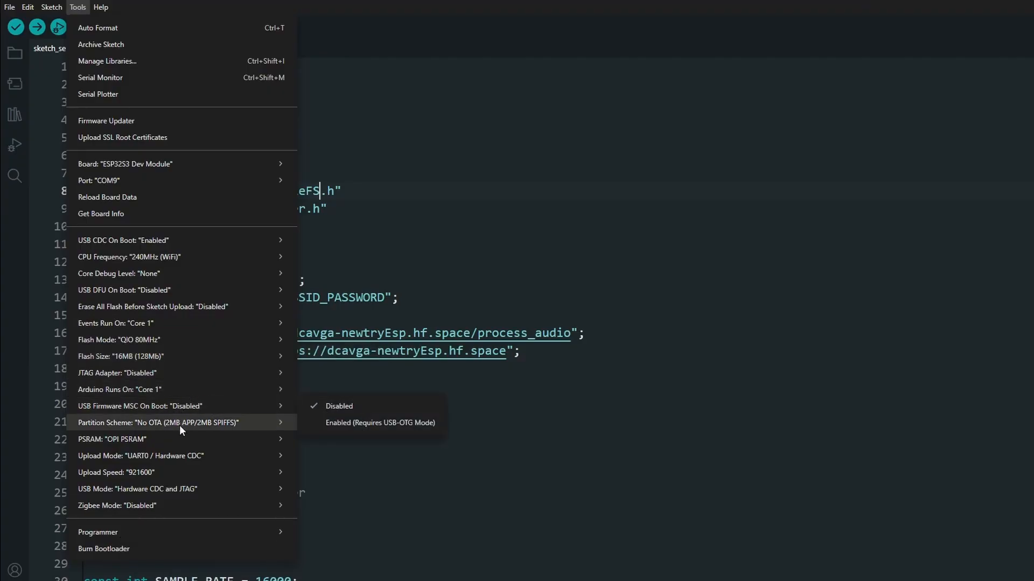
# Step: Review the Partition Scheme and set the ESP32-S3 PSRAM option to OPI PSRAM
pyautogui.click(156, 422)
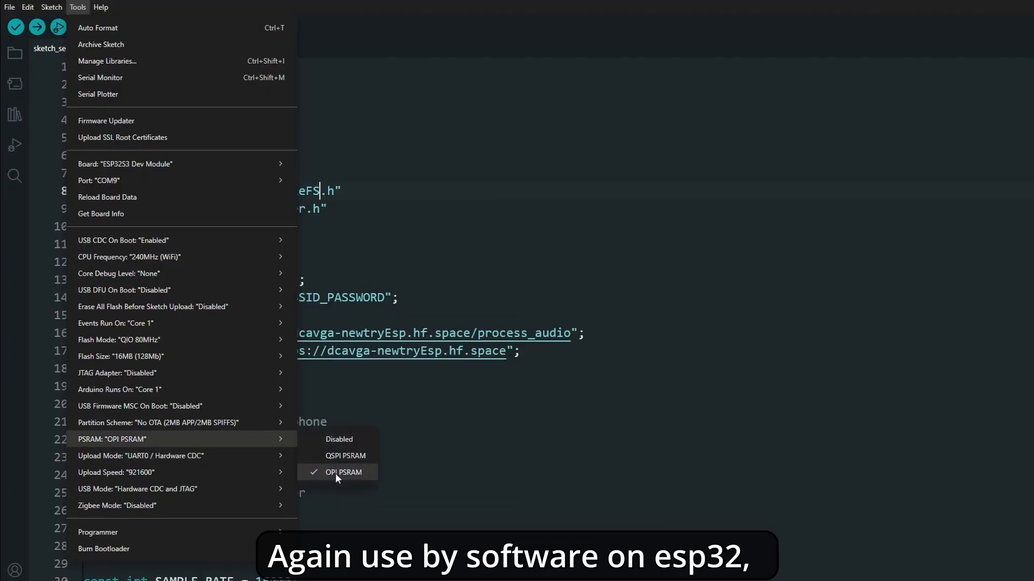
pyautogui.moveTo(344, 471)
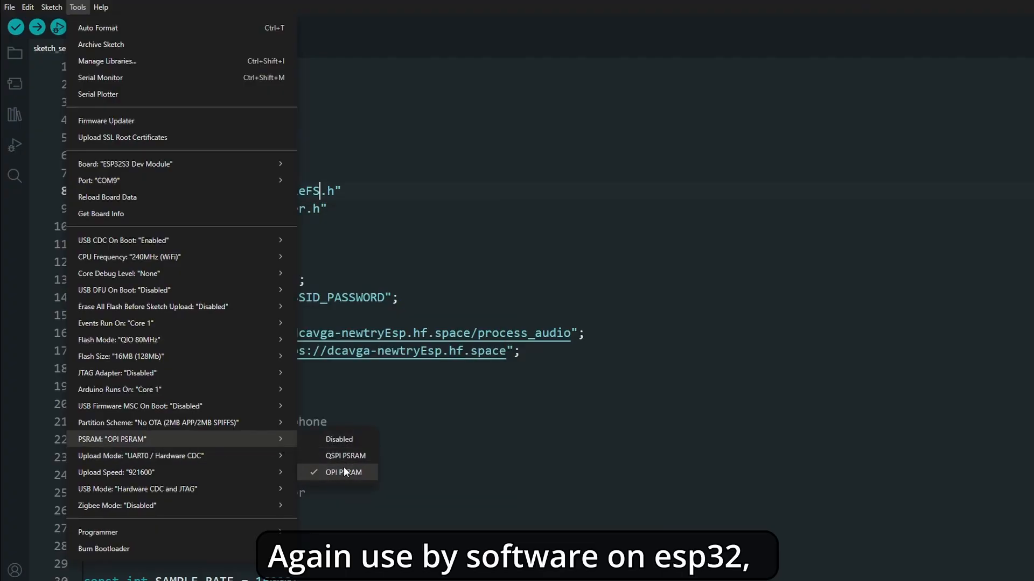
pyautogui.moveTo(319, 474)
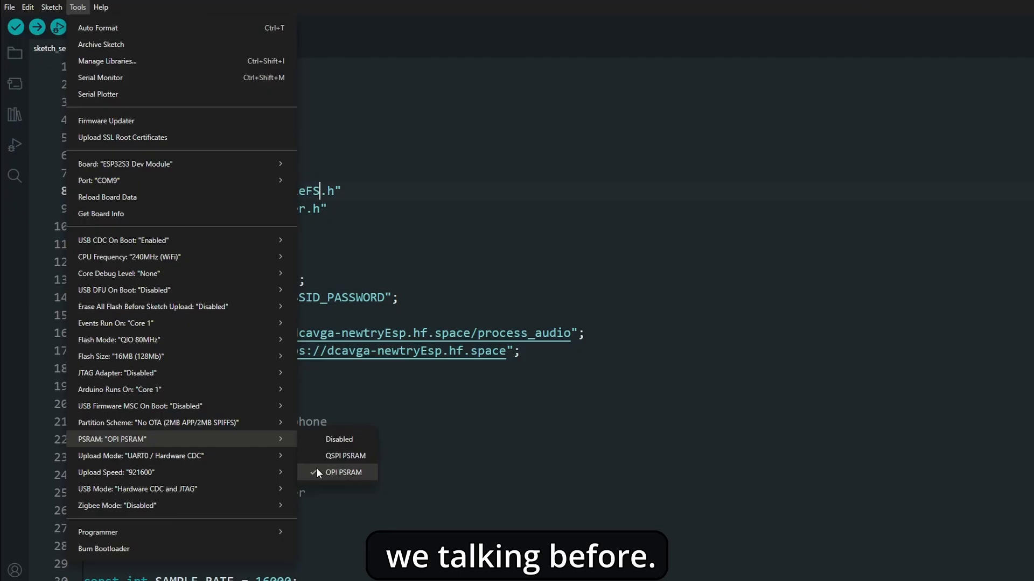
pyautogui.click(38, 28)
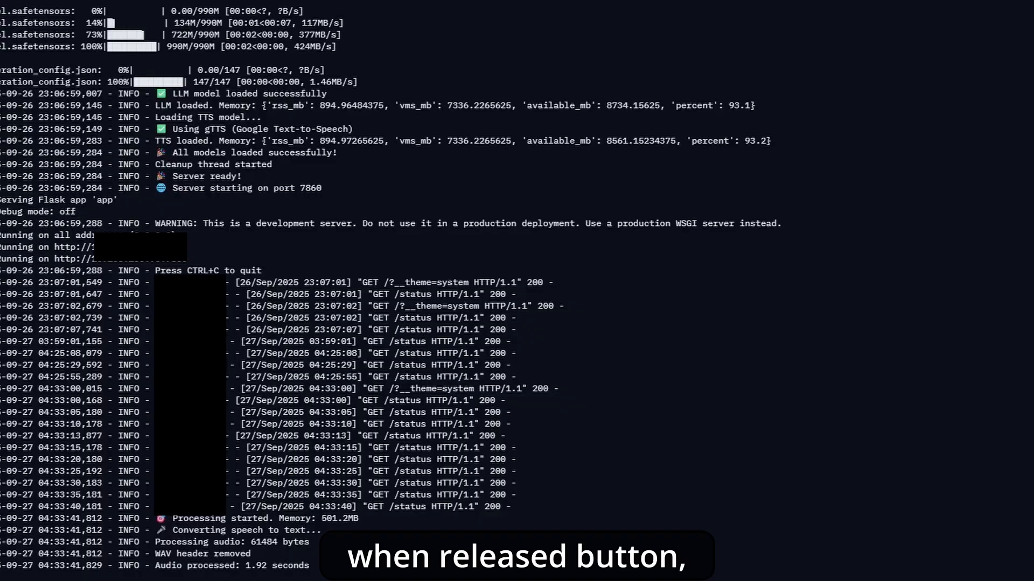
# Step: Scroll the Space log through the request being transcribed, answered and converted to speech
pyautogui.scroll(-3)
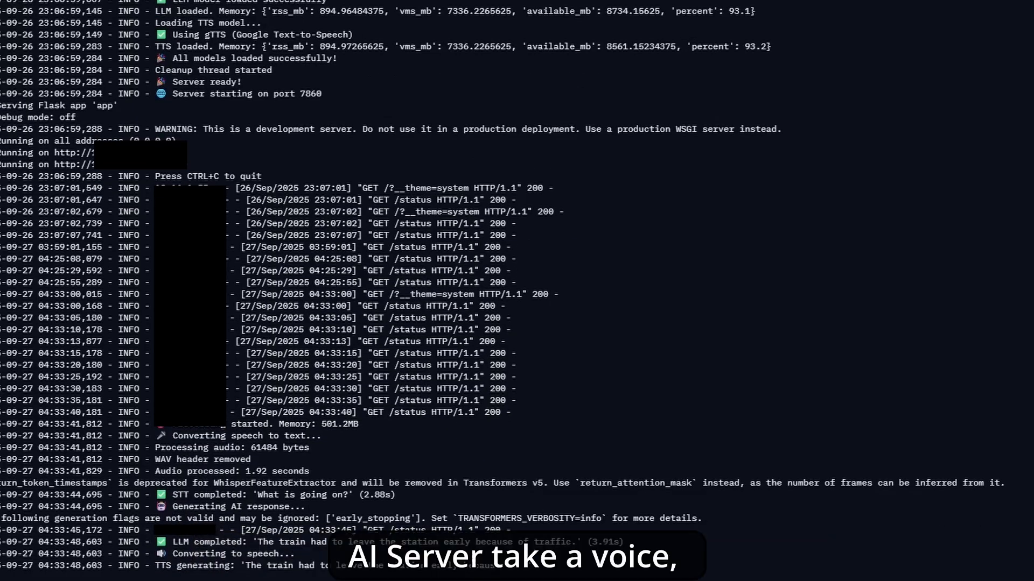
pyautogui.scroll(-3)
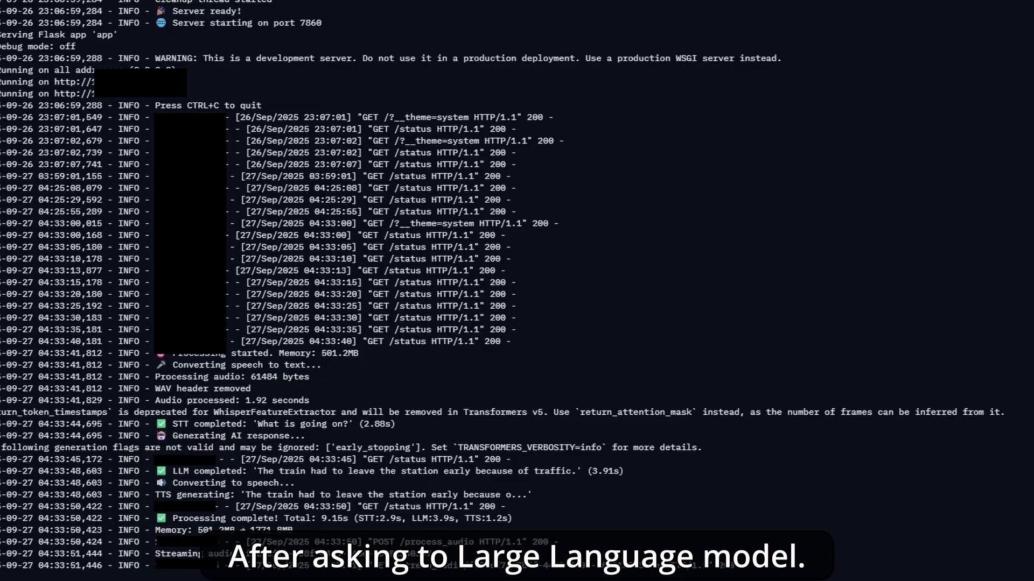
pyautogui.scroll(-3)
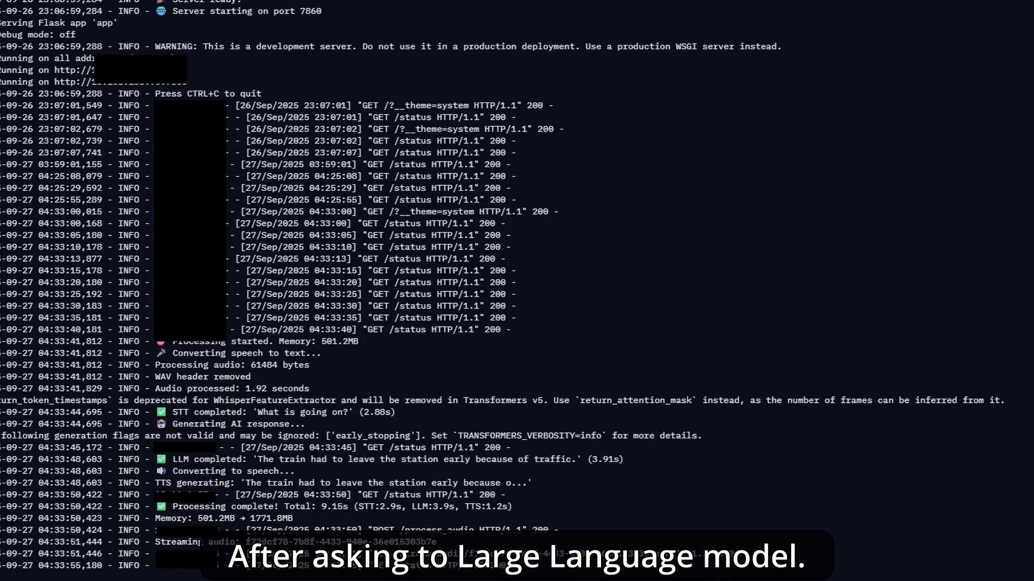